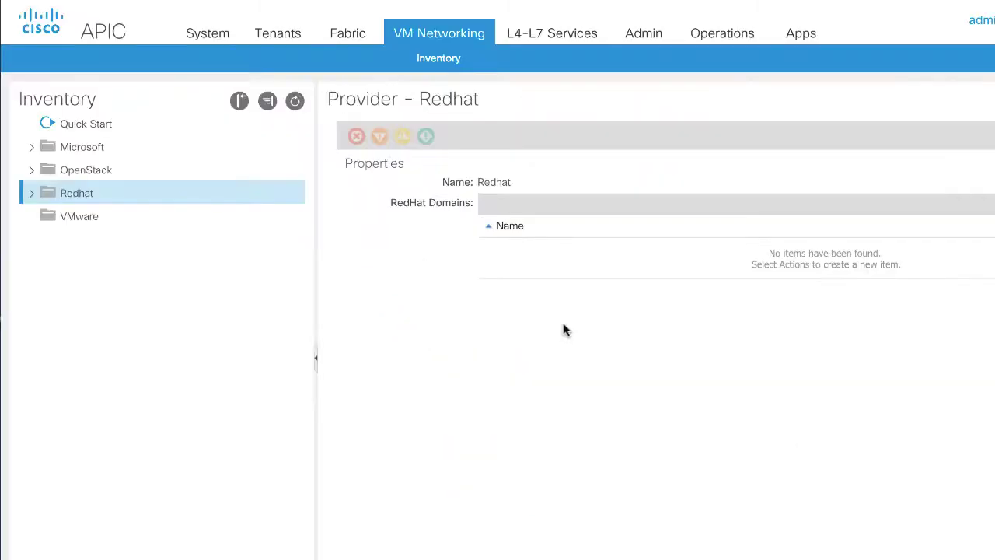
# Step: Start a new RedHat domain named rhevdom with the underscore (_) delimiter
pyautogui.rightClick(77, 192)
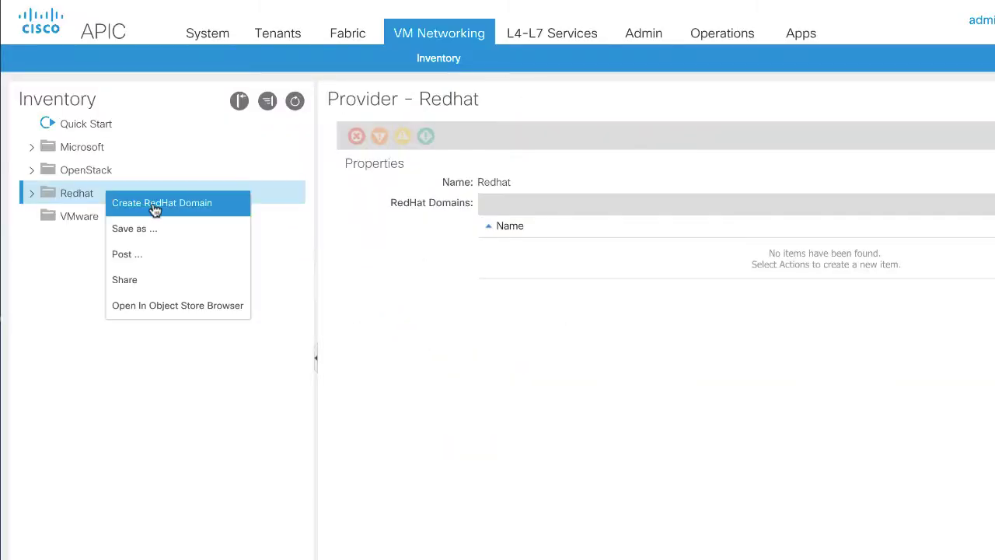
pyautogui.click(162, 203)
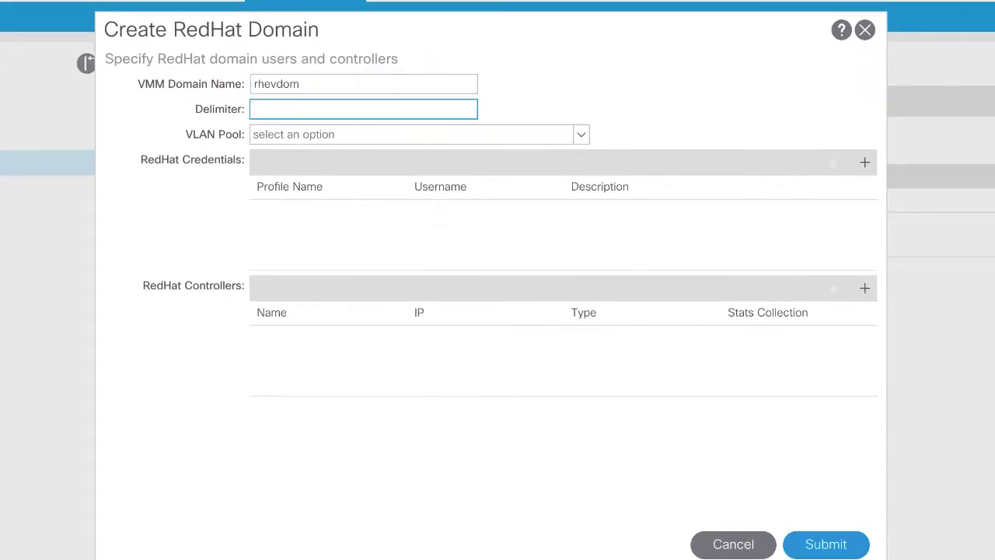
pyautogui.click(580, 134)
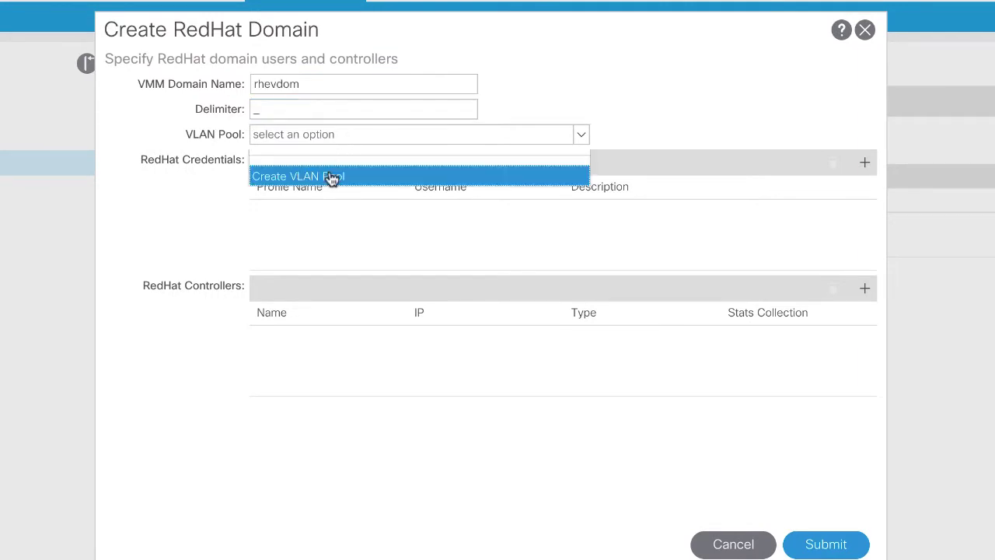
# Step: Create a dynamic VLAN pool named inst covering VLANs 5–25 for rhevdom
pyautogui.click(298, 176)
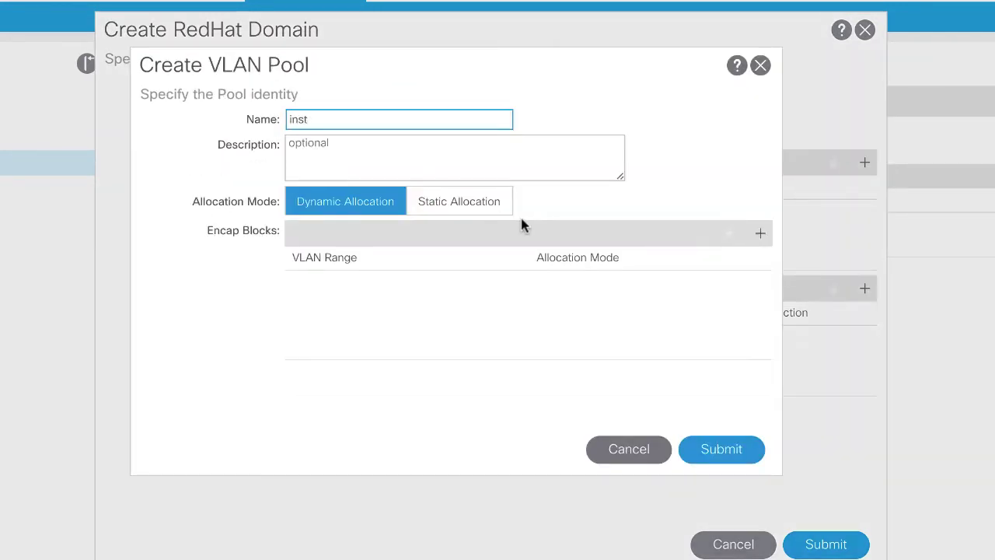
pyautogui.click(760, 233)
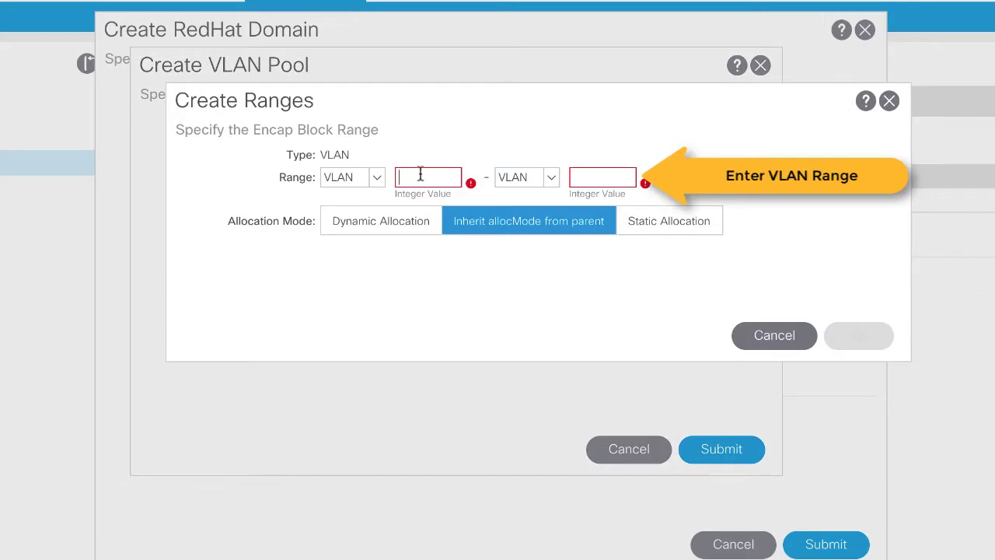
pyautogui.write('5')
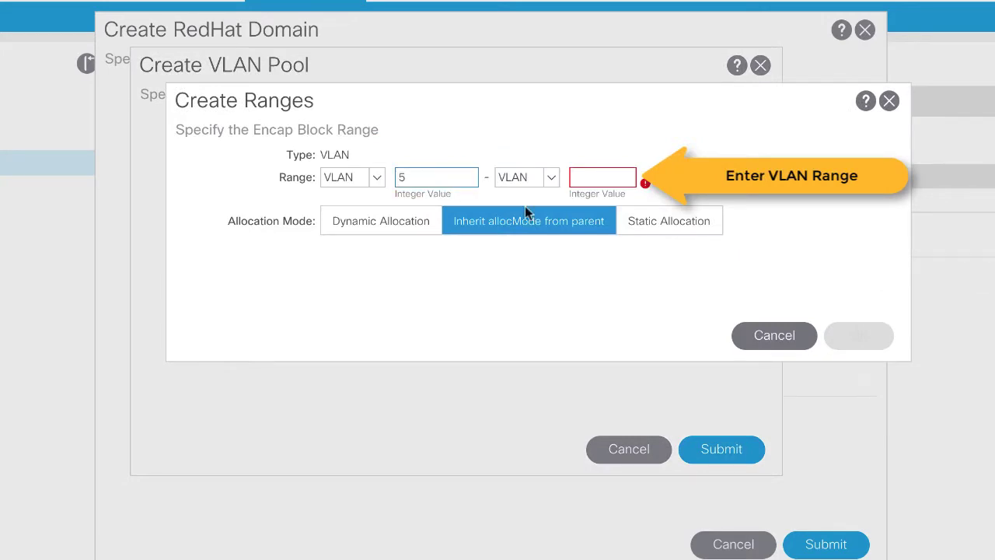
pyautogui.click(858, 335)
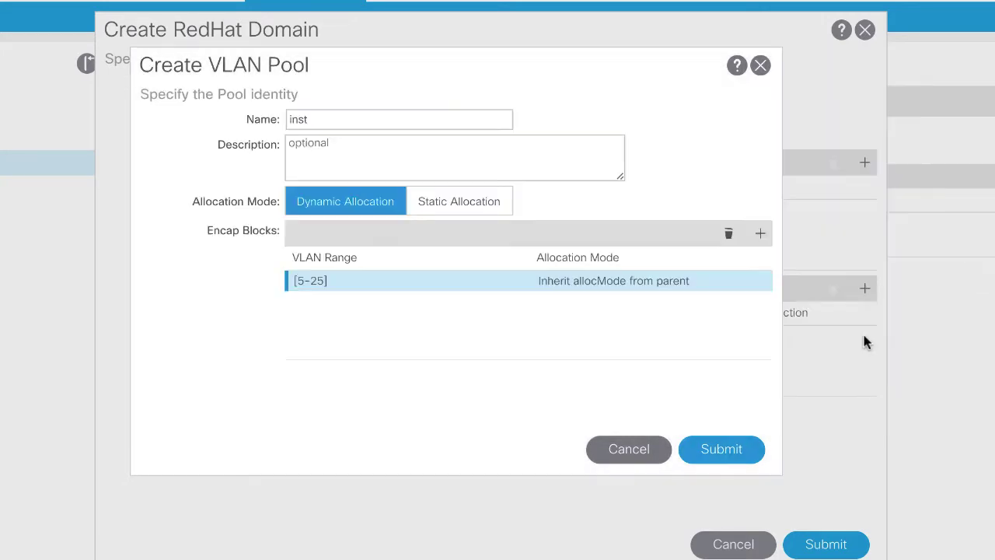
pyautogui.click(720, 449)
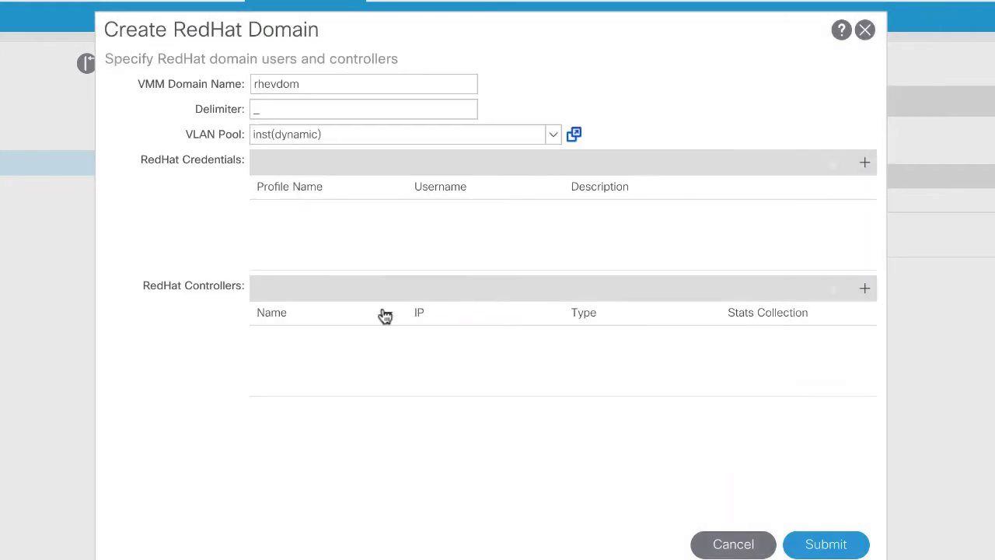
# Step: Add credential profile accProf for user admin@internal with its password
pyautogui.click(864, 162)
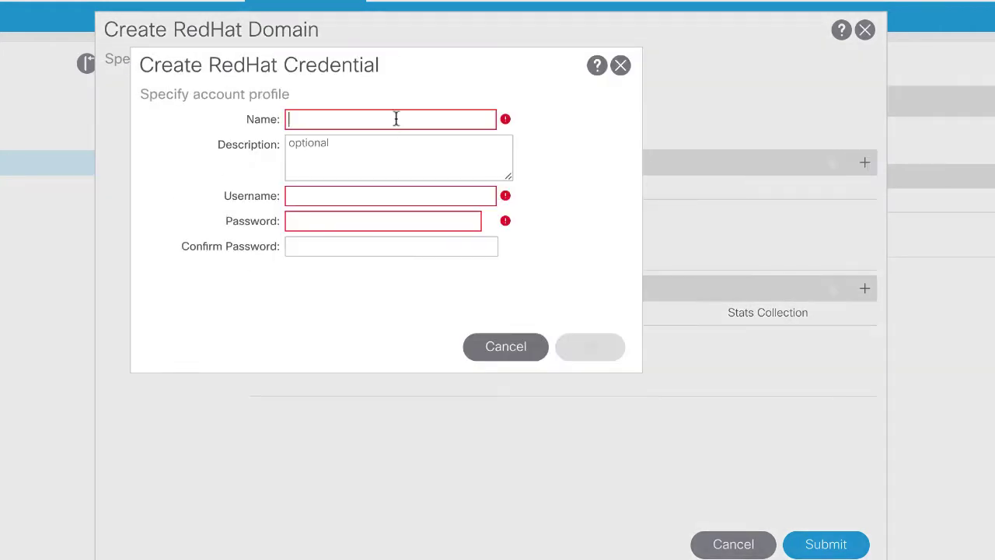
pyautogui.write('accProf')
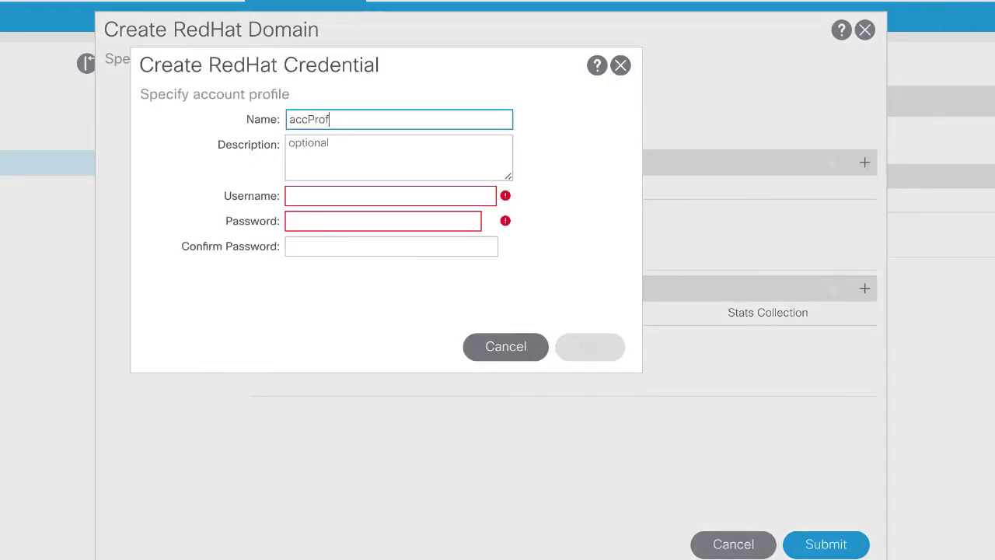
pyautogui.write('admin@internal')
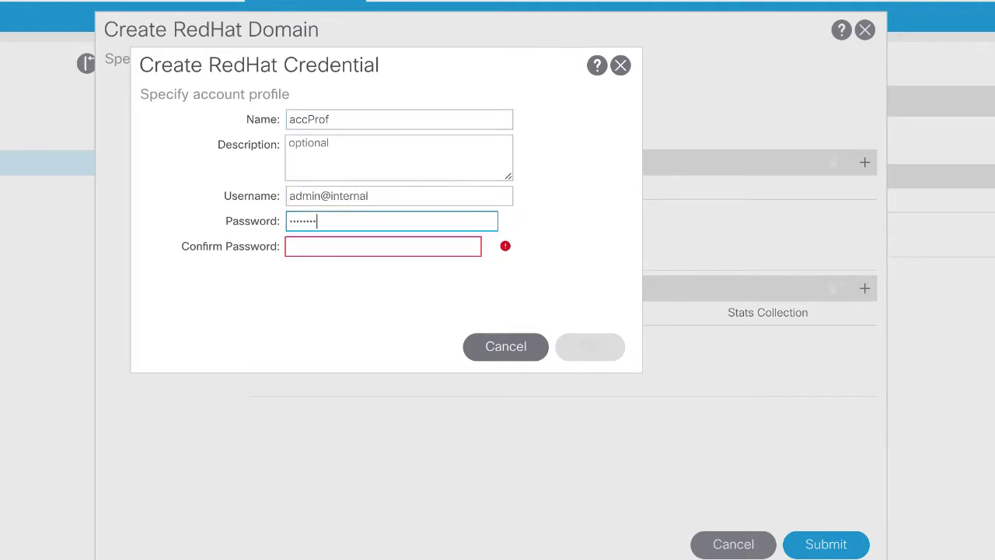
pyautogui.click(589, 346)
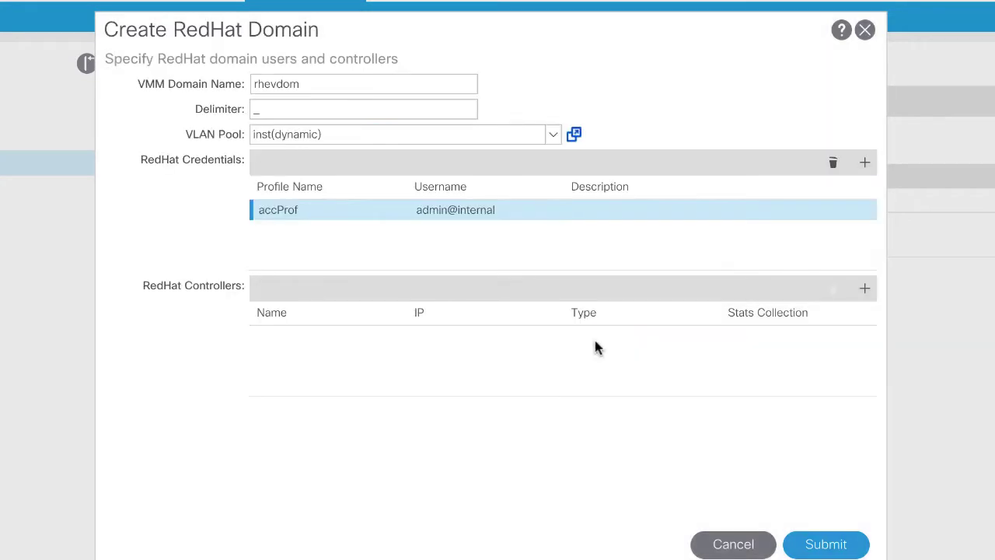
# Step: Add controller rhevmgr1 at 172.31.139.147, datacenter WestCoastDC, using credential accProf
pyautogui.click(864, 288)
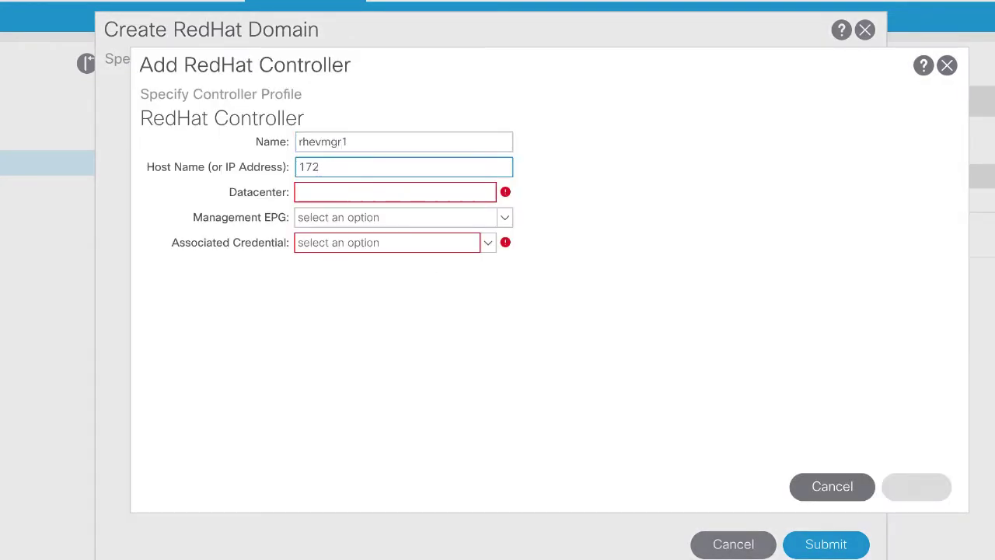
pyautogui.write('.31.139.1')
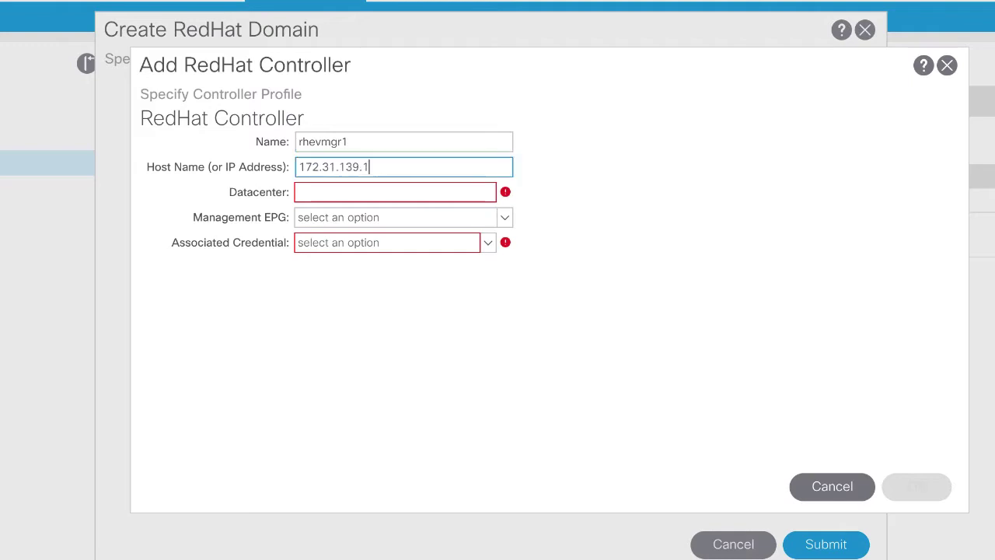
pyautogui.write('WestCoastDC')
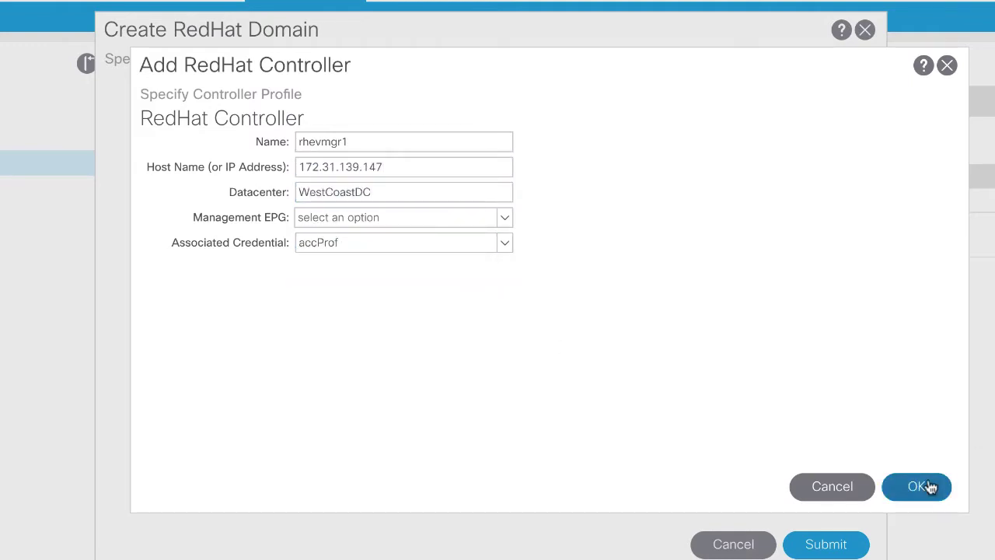
pyautogui.click(916, 486)
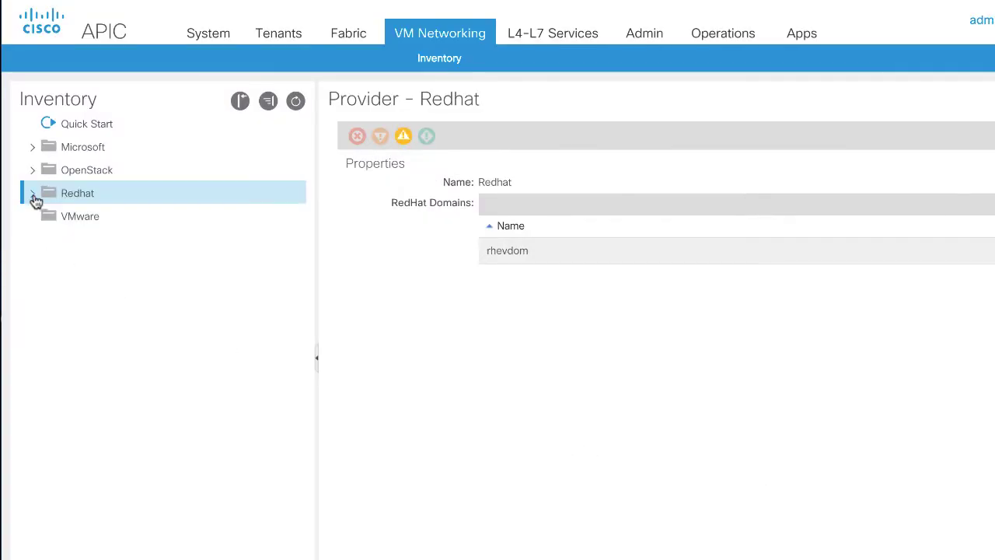
# Step: Browse rhevmgr1's hypervisors explore3 and explore5, their VMs, and WestCoastDC networks
pyautogui.click(33, 193)
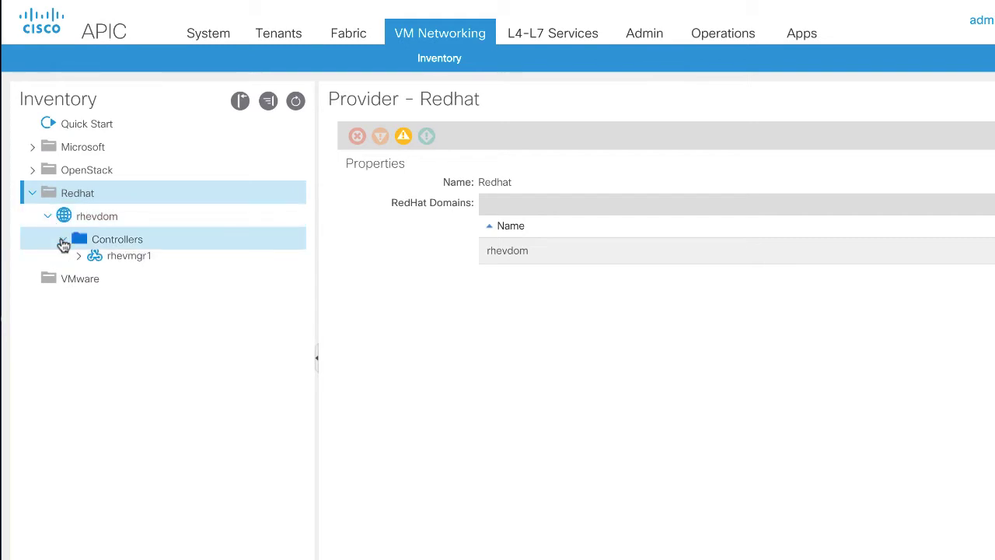
pyautogui.click(129, 255)
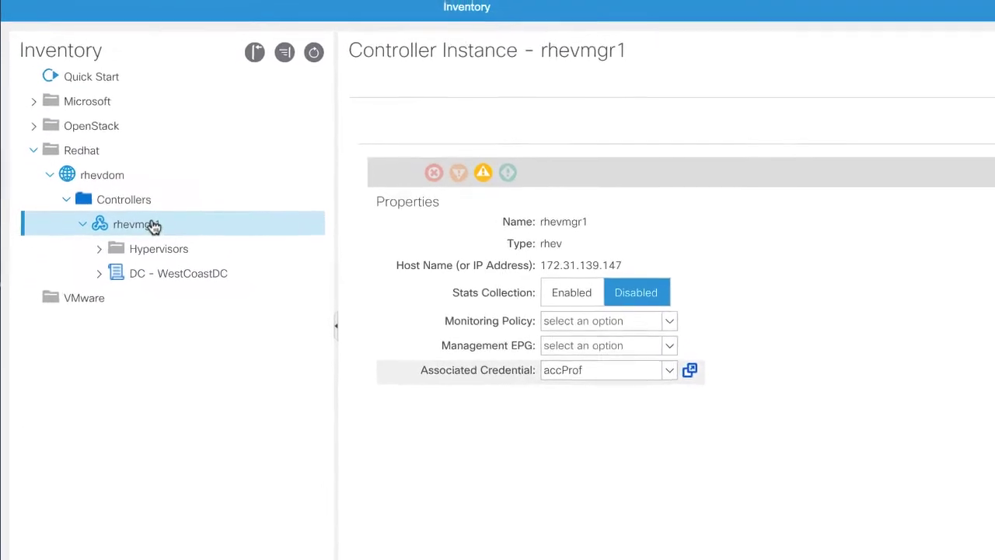
pyautogui.scroll(3)
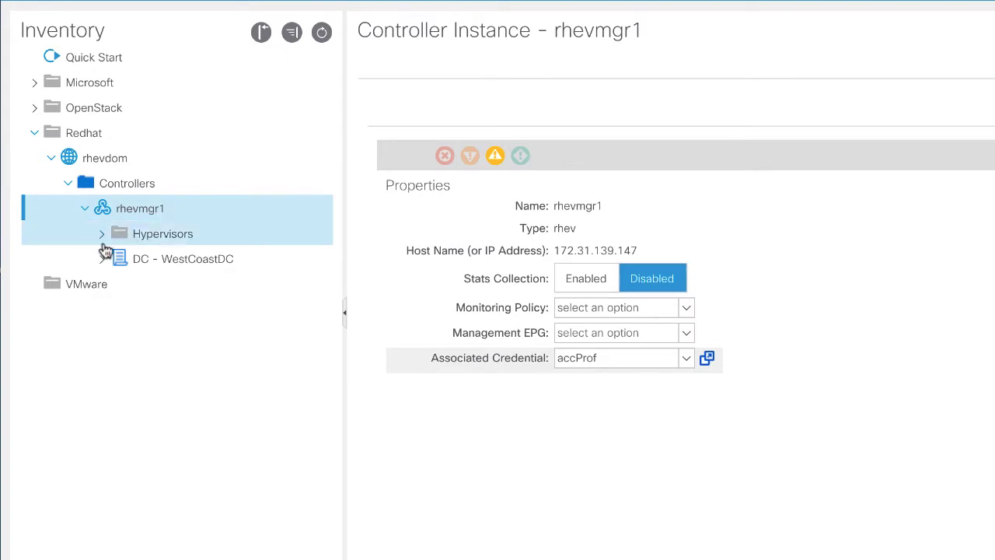
pyautogui.click(101, 233)
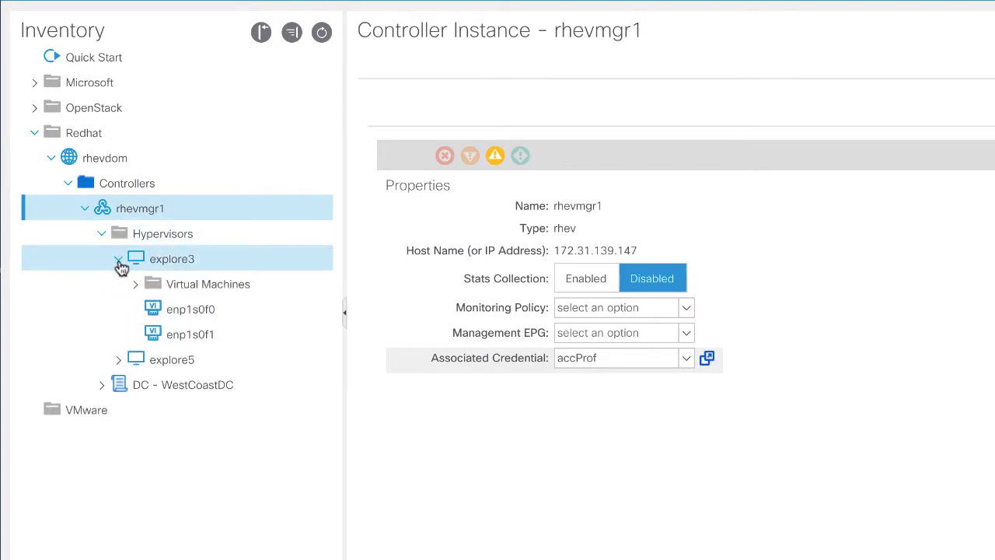
pyautogui.click(135, 283)
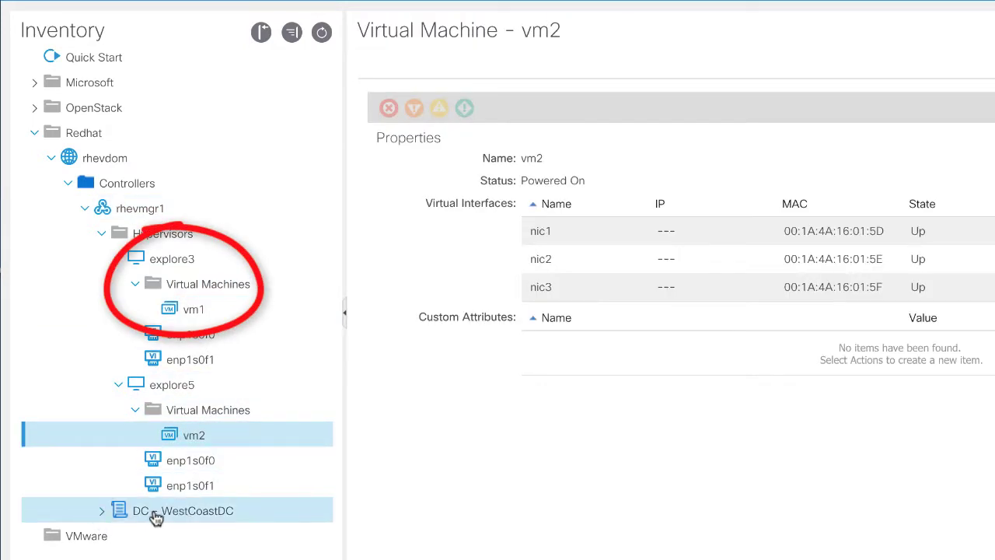
pyautogui.click(102, 510)
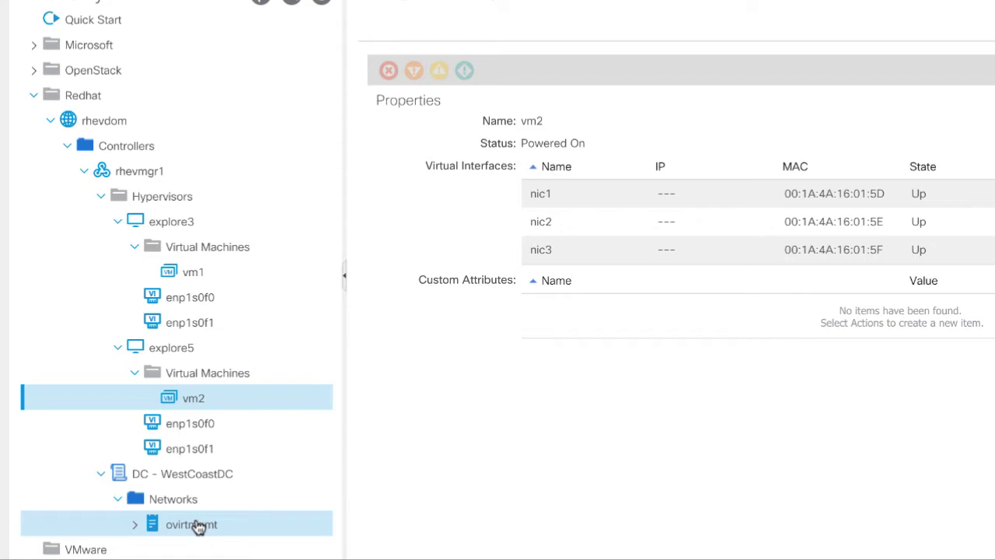
# Step: Add a new tenant named coke
pyautogui.click(191, 524)
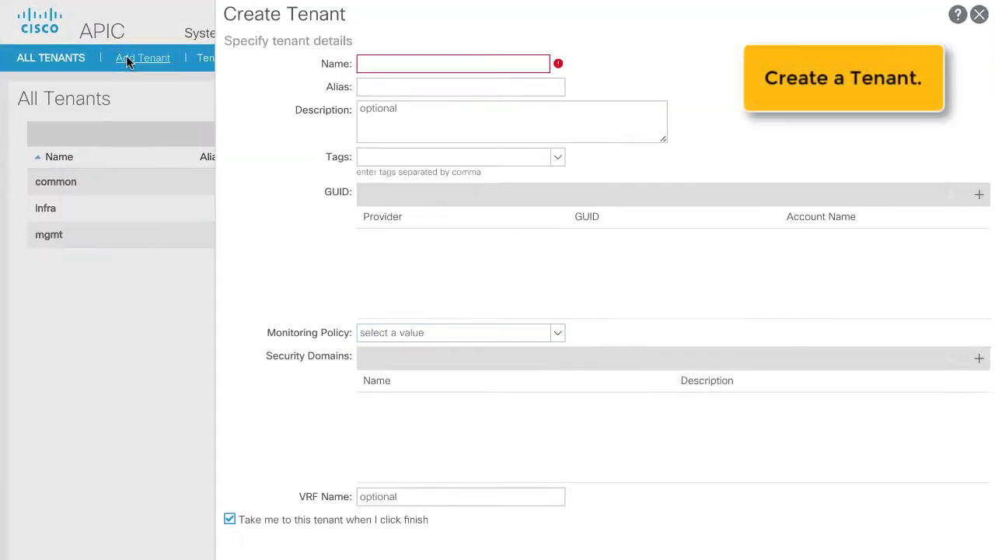
pyautogui.write('coke')
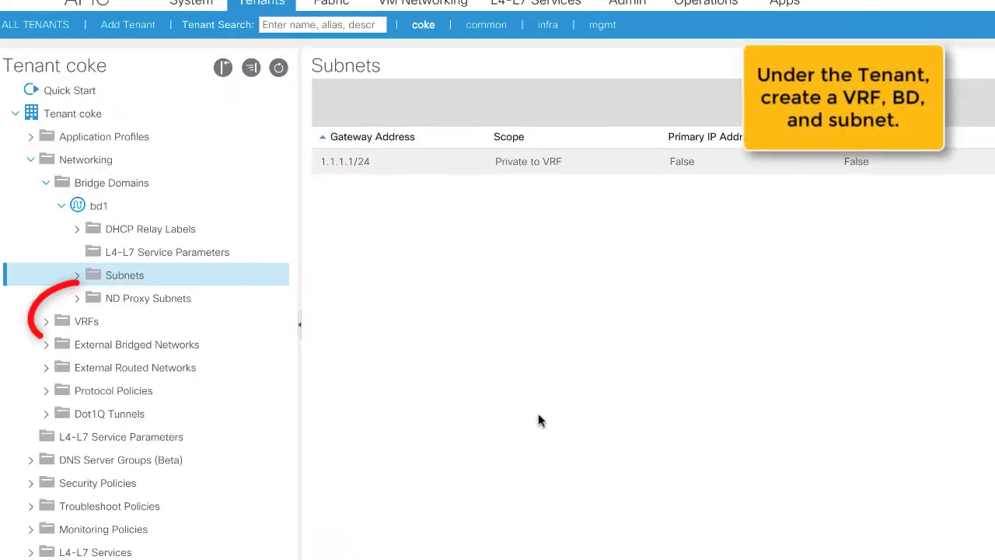
pyautogui.moveTo(357, 294)
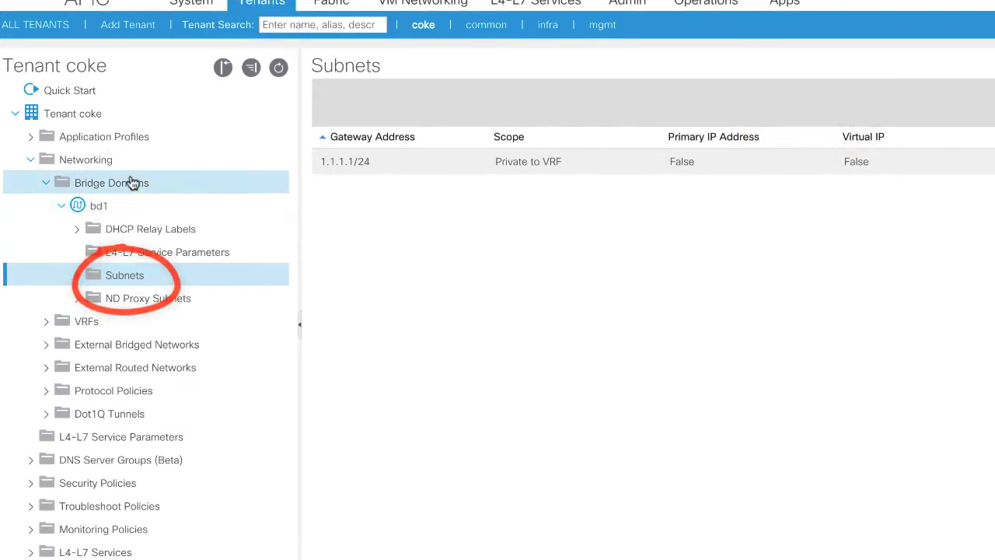
# Step: Create application profile ap and bring up the Create Application EPG form
pyautogui.click(103, 136)
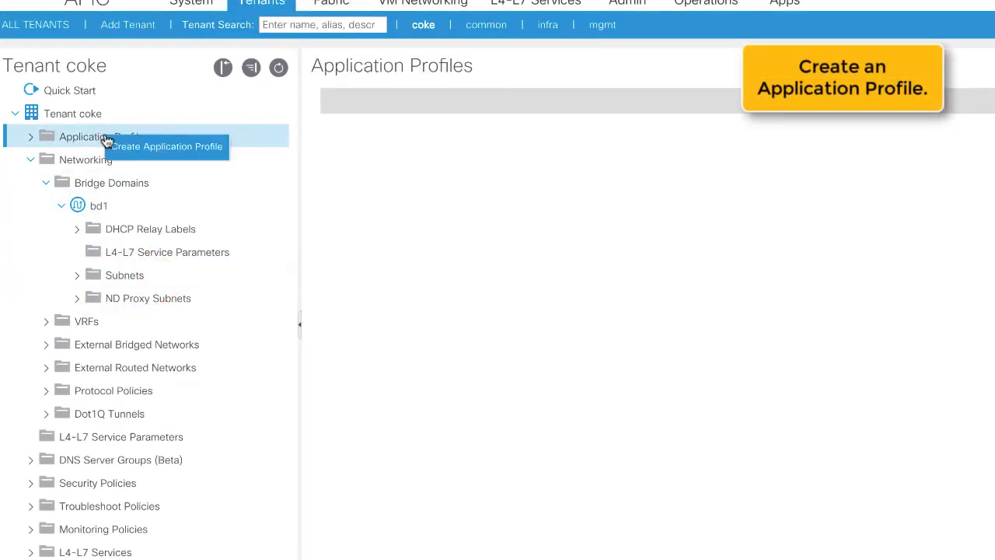
pyautogui.click(166, 146)
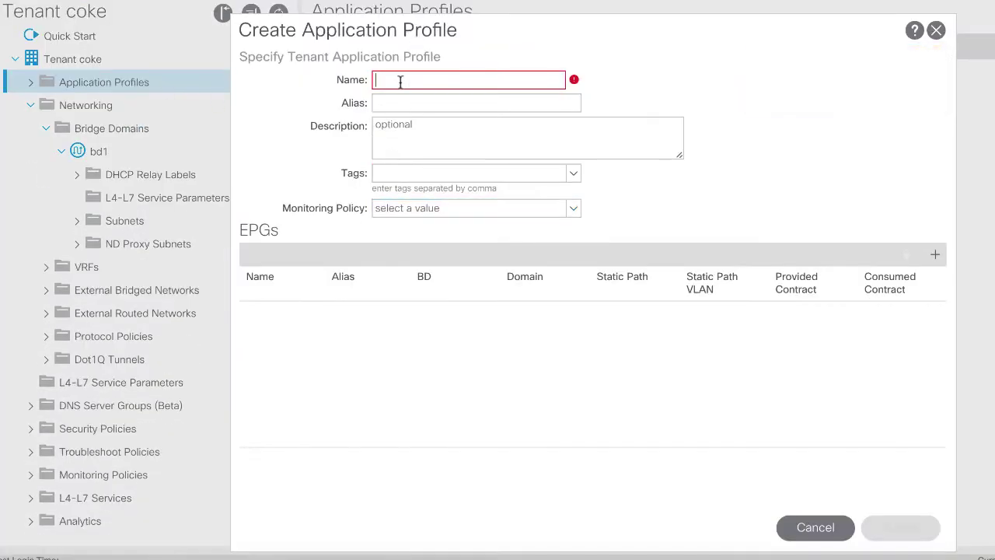
pyautogui.click(815, 526)
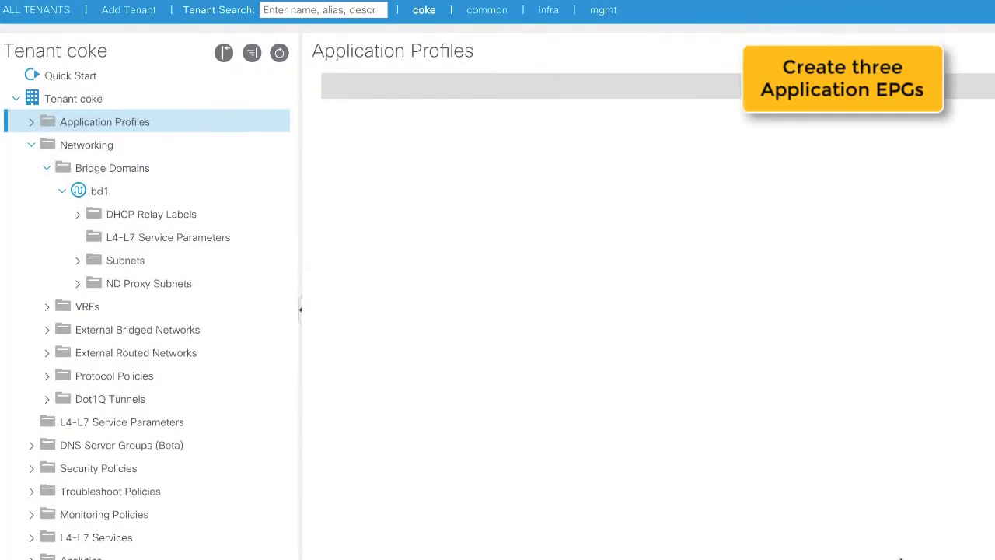
pyautogui.click(146, 216)
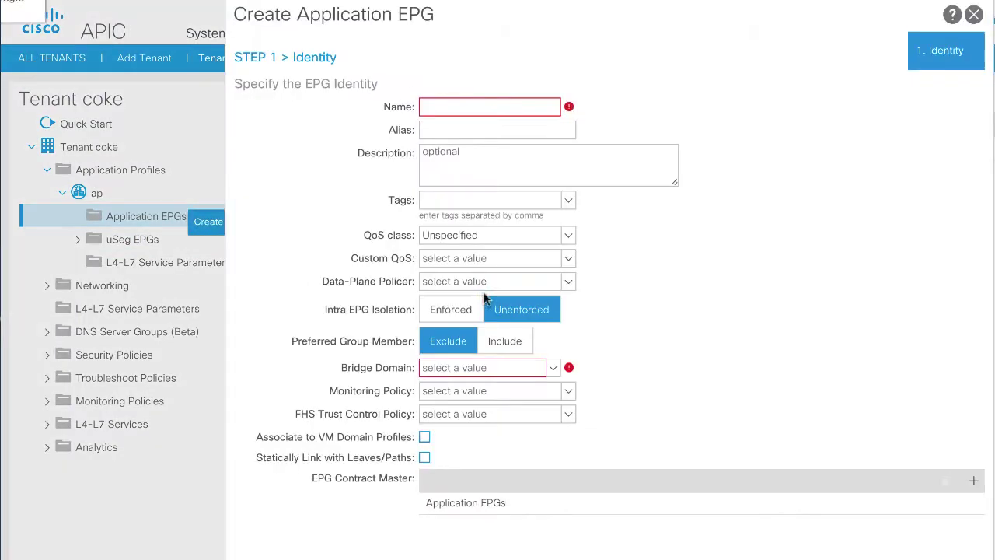
# Step: Create application EPG WEB associated with the pre-provisioned Redhat/rhevdom domain
pyautogui.write('WEB')
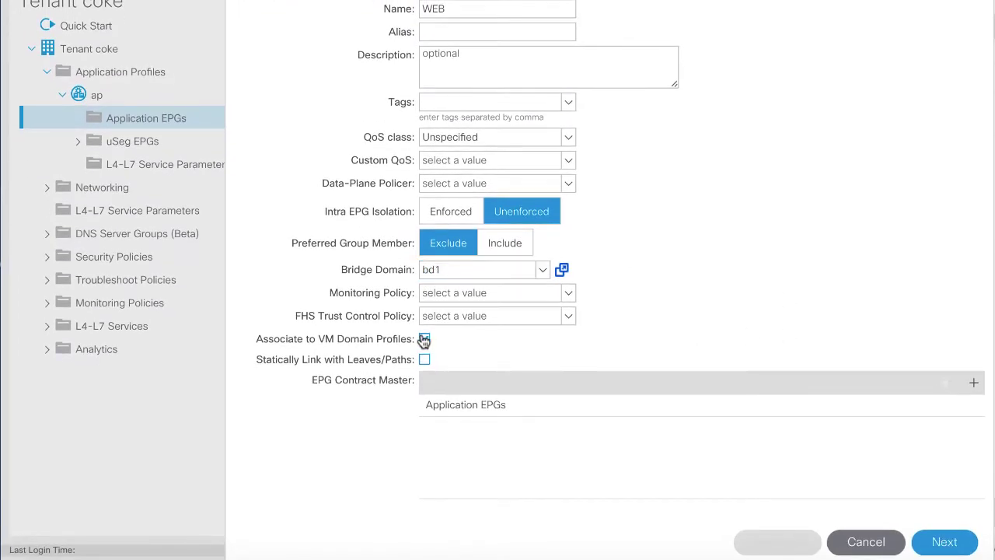
pyautogui.click(424, 338)
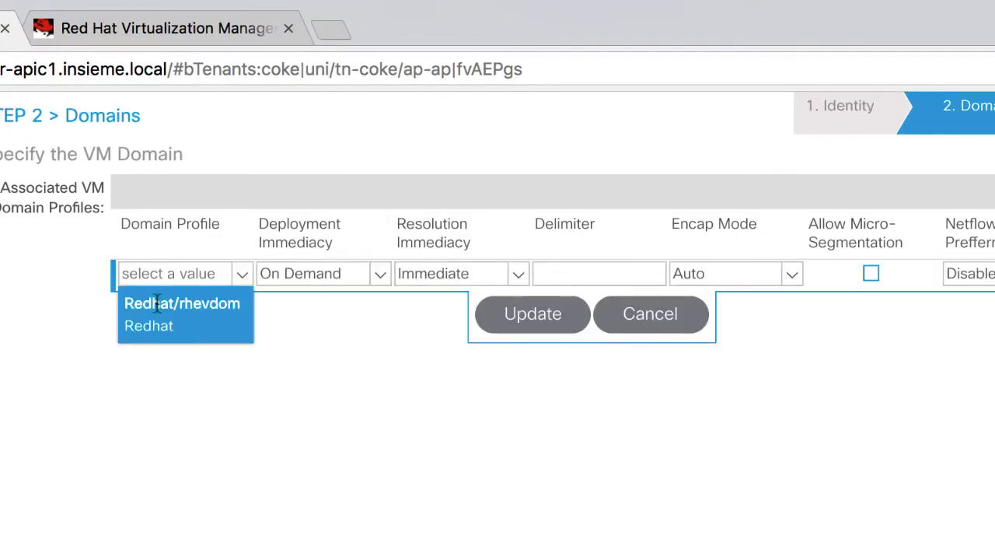
pyautogui.click(181, 303)
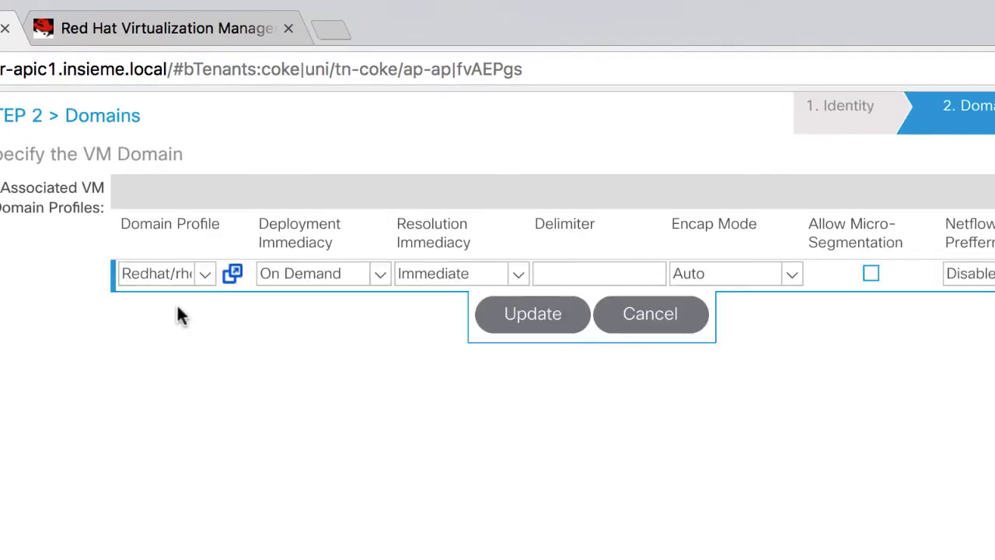
pyautogui.moveTo(455, 280)
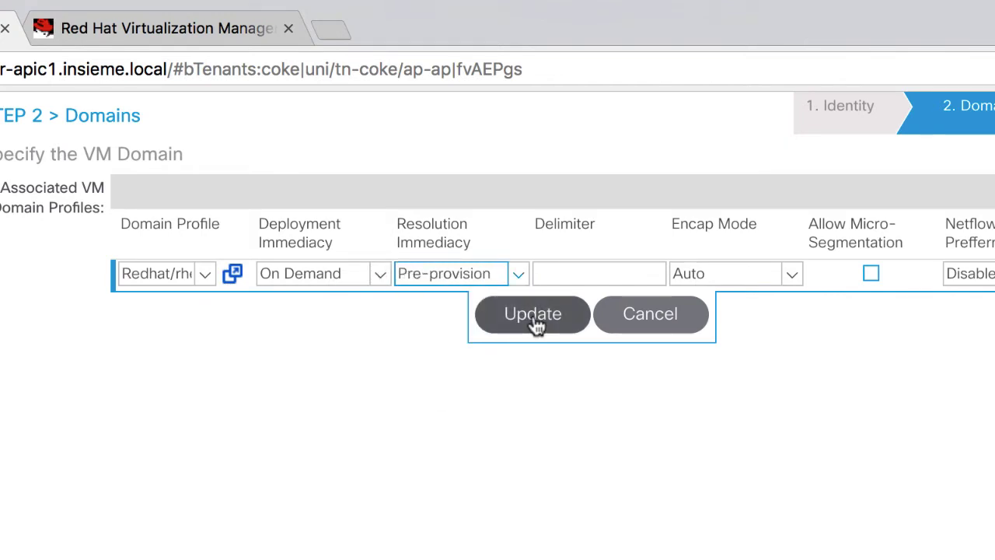
pyautogui.click(531, 314)
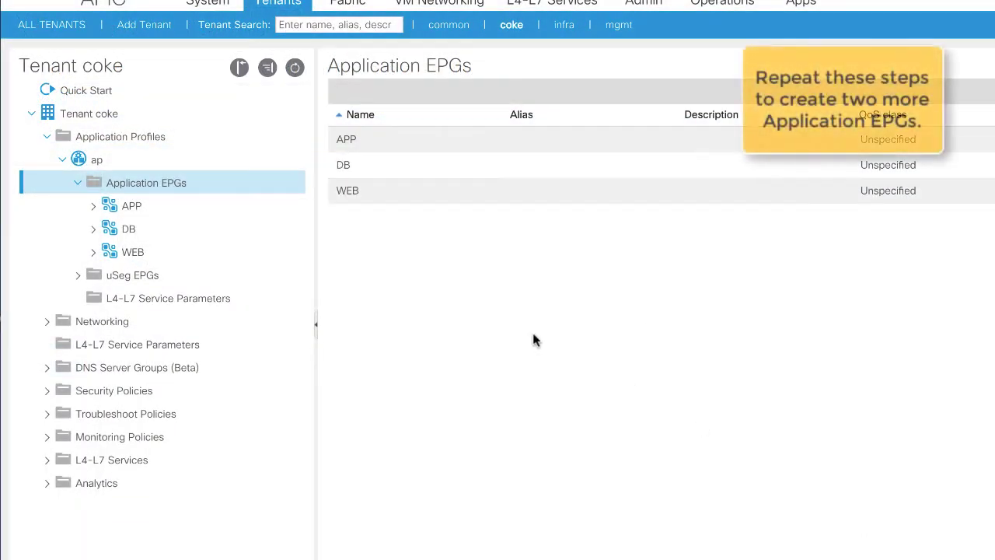
pyautogui.moveTo(350, 336)
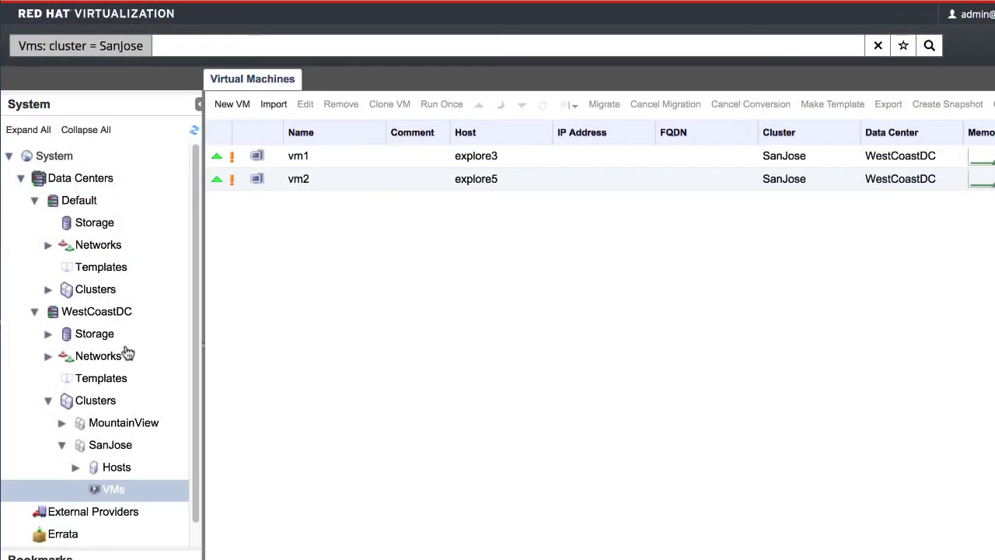
# Step: View WestCoastDC's networks coke_ap_APP, coke_ap_DB and coke_ap_WEB (VLANs 13, 19, 12)
pyautogui.click(98, 355)
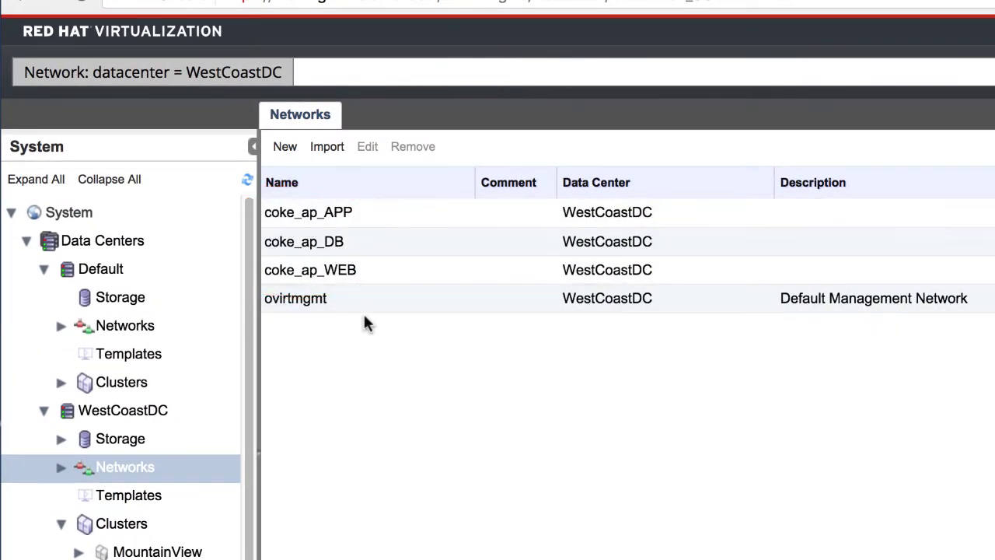
pyautogui.moveTo(402, 391)
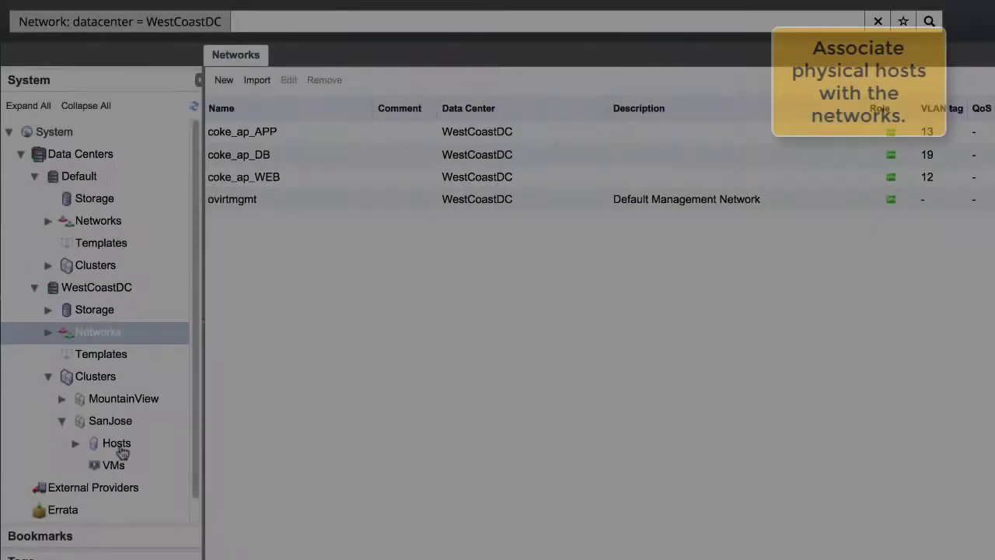
# Step: Attach the aci_rhevdom label to enp1s0f1 on SanJose host explore3
pyautogui.click(116, 443)
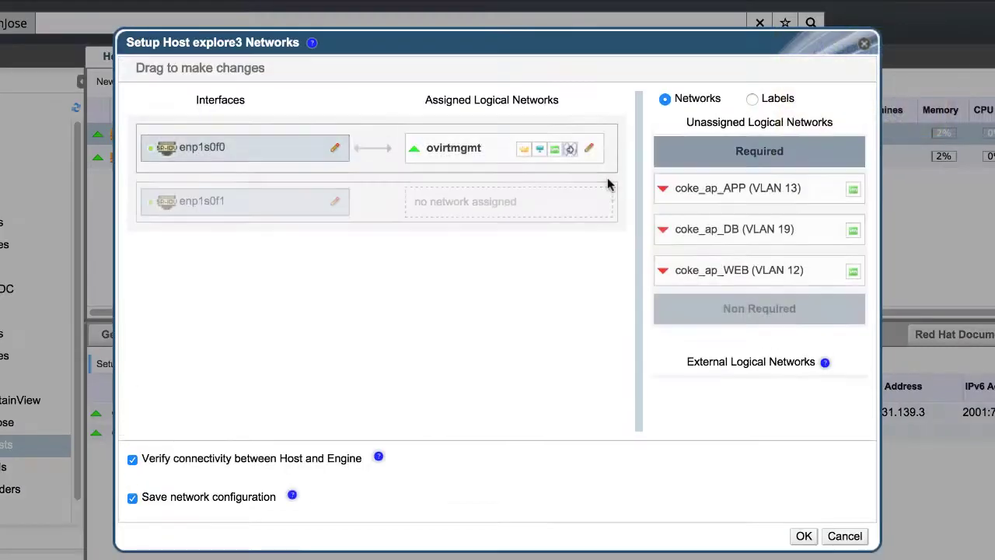
pyautogui.click(752, 99)
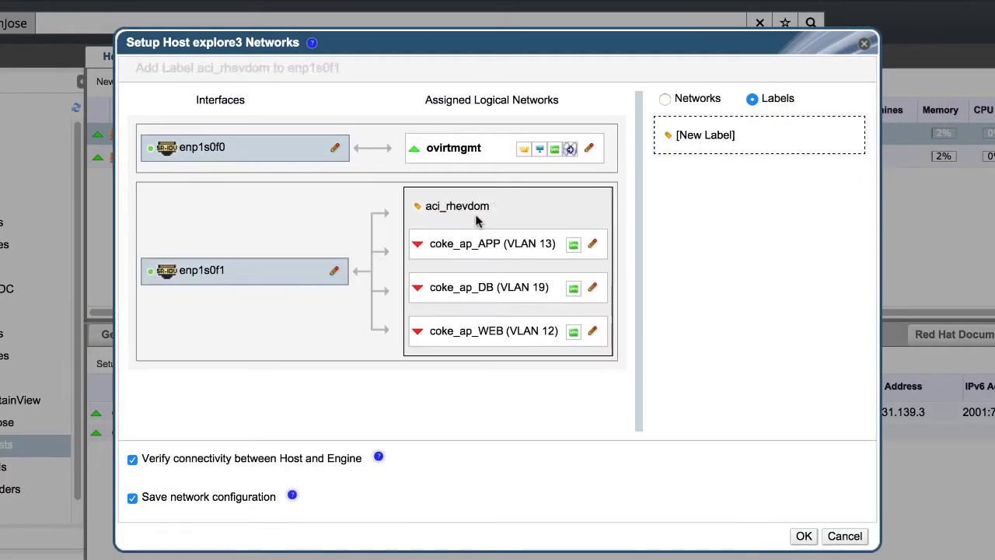
pyautogui.click(803, 536)
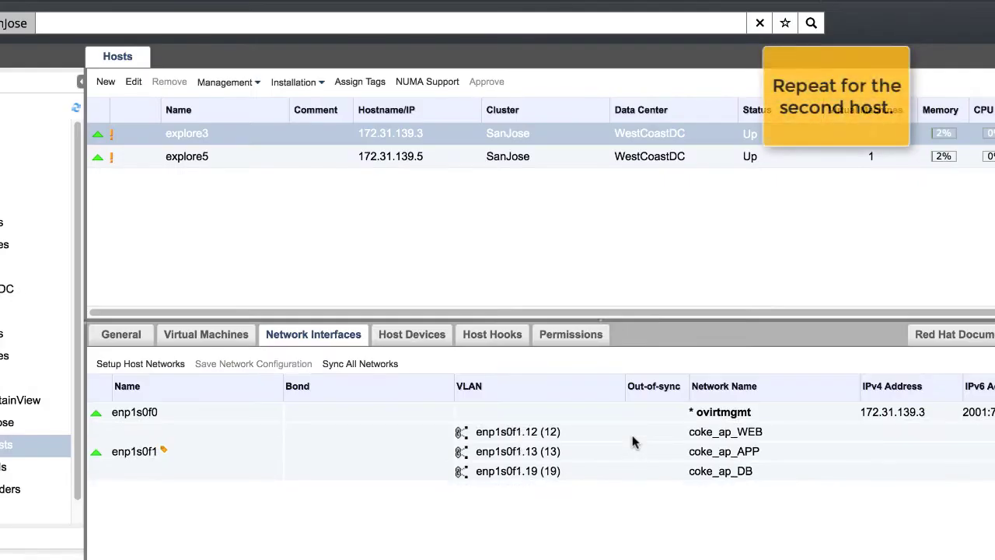
# Step: Attach the aci_rhevdom label to enp1s0f1 on host explore5
pyautogui.click(187, 156)
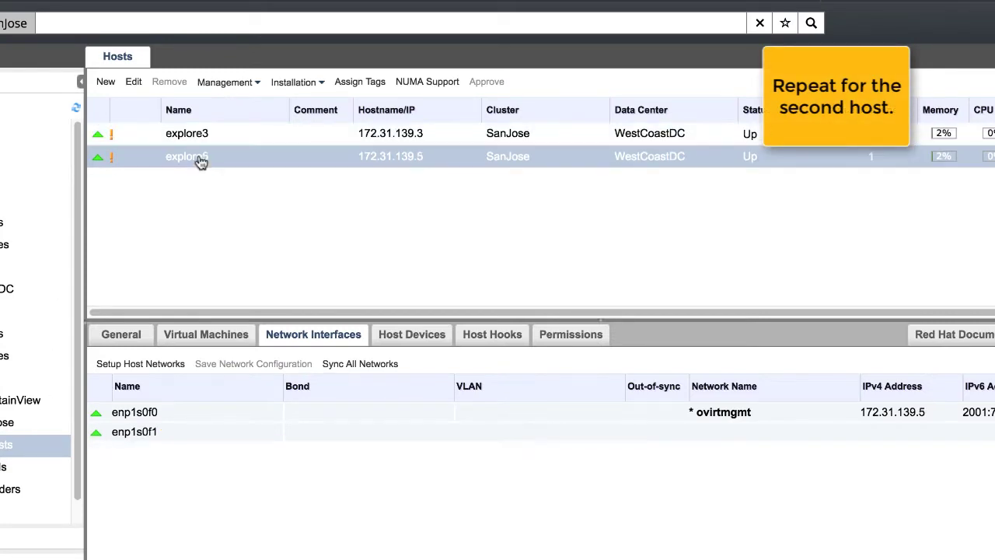
pyautogui.click(140, 363)
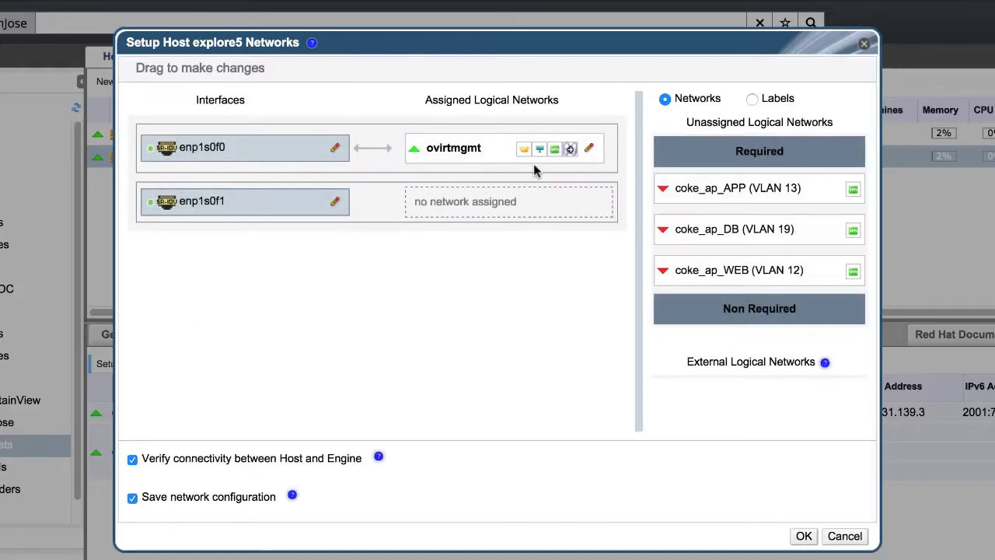
pyautogui.click(751, 99)
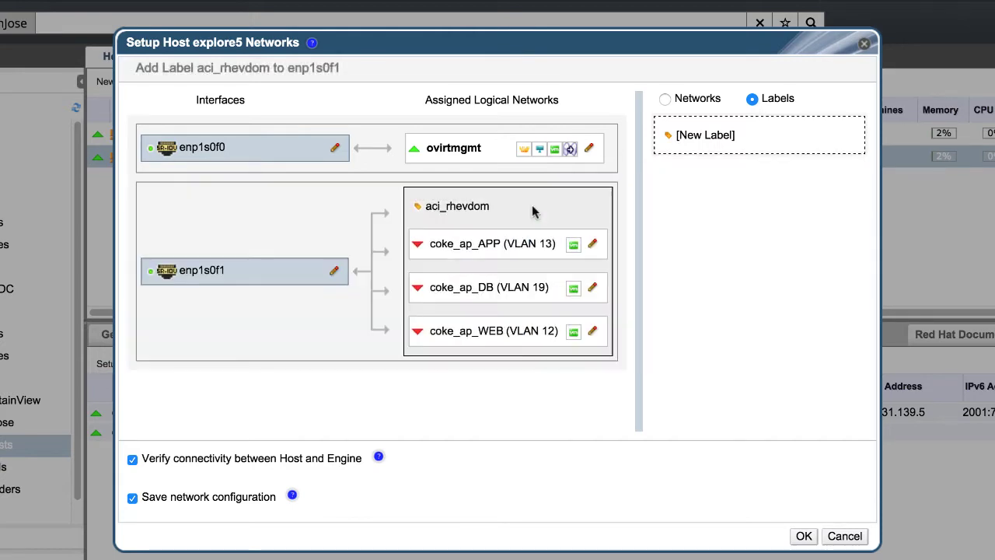
pyautogui.click(803, 535)
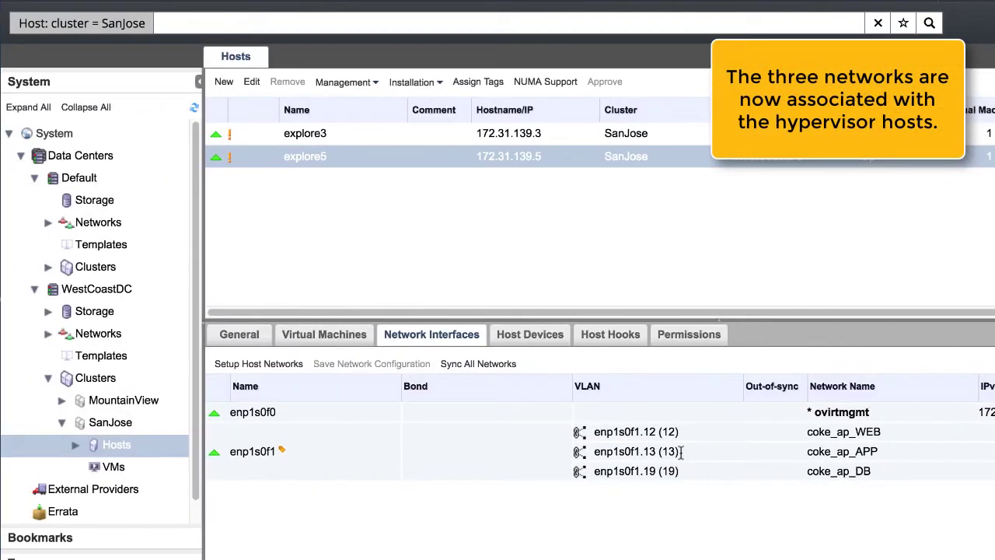
# Step: List SanJose's virtual machines and select vm1, then vm2, to view details
pyautogui.click(114, 466)
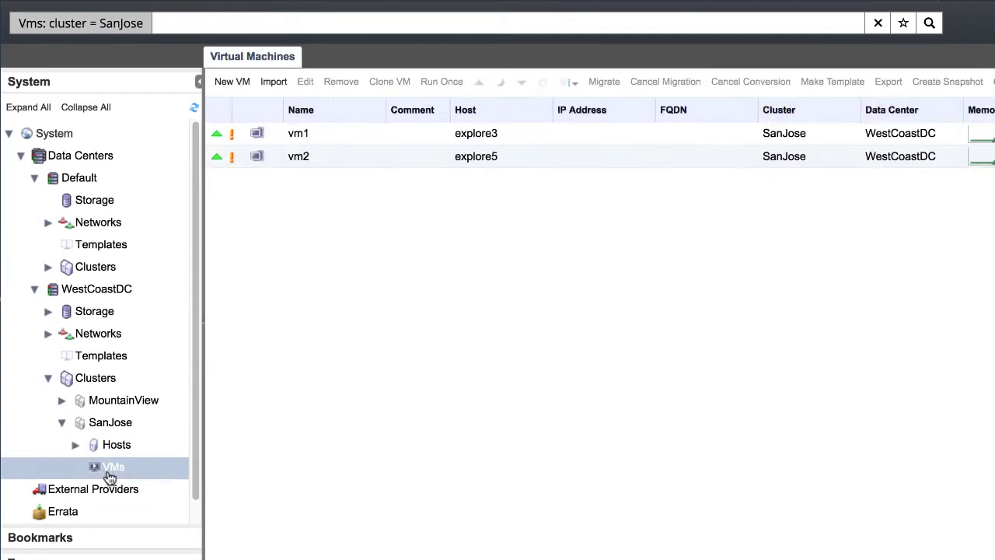
pyautogui.click(298, 133)
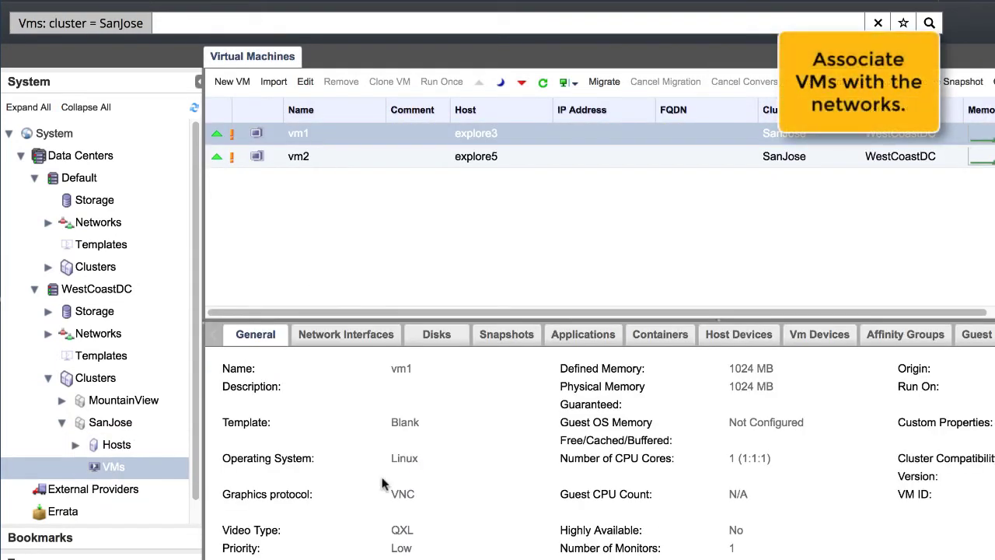
pyautogui.click(304, 81)
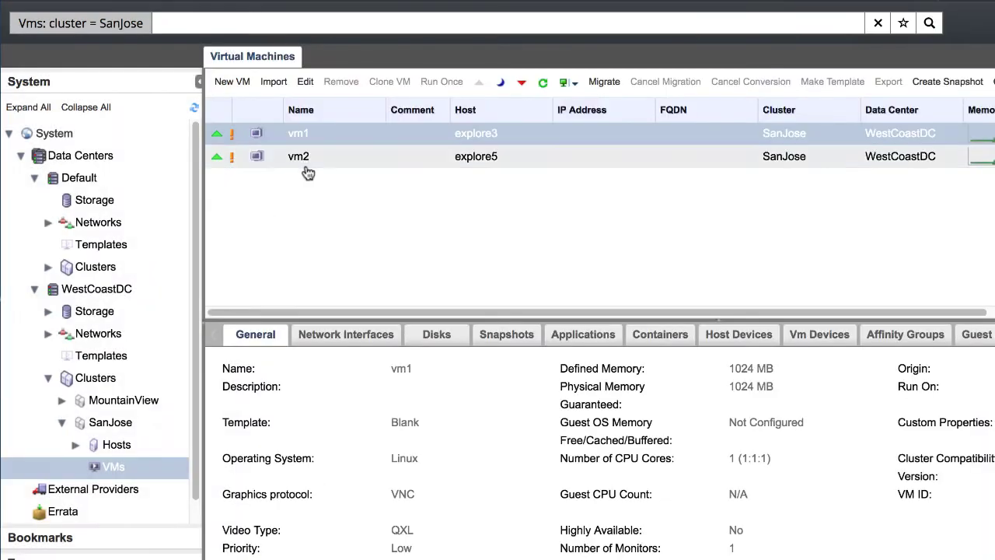
pyautogui.click(304, 81)
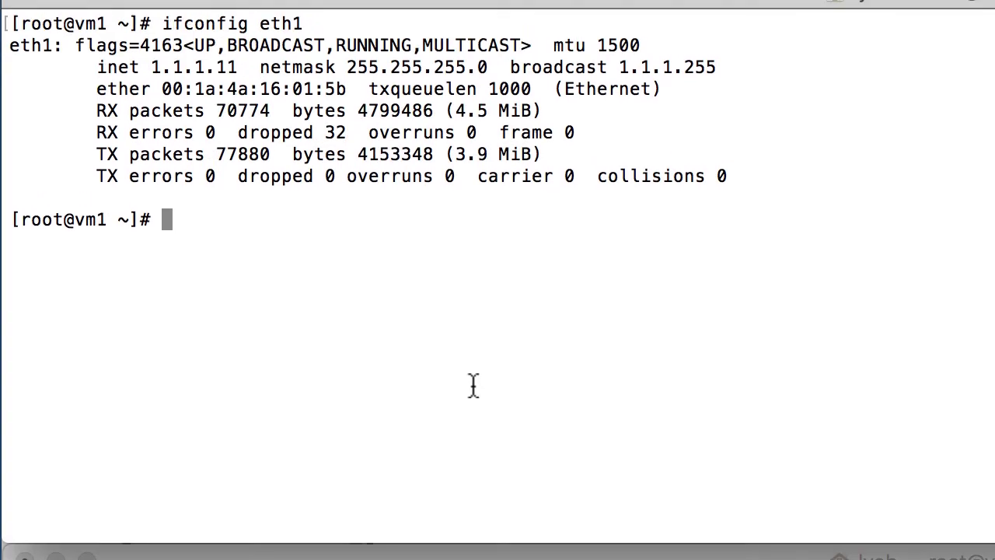
# Step: Start typing a ping command in vm1's shell
pyautogui.write('ping')
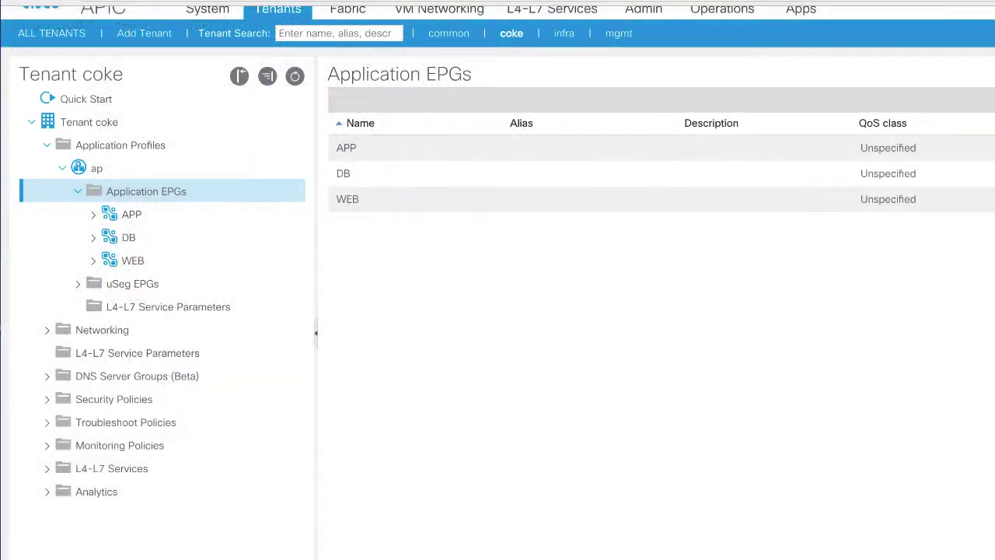
# Step: Create contract 'web-app-contract' from WEB to APP in profile ap, with no filter
pyautogui.click(96, 167)
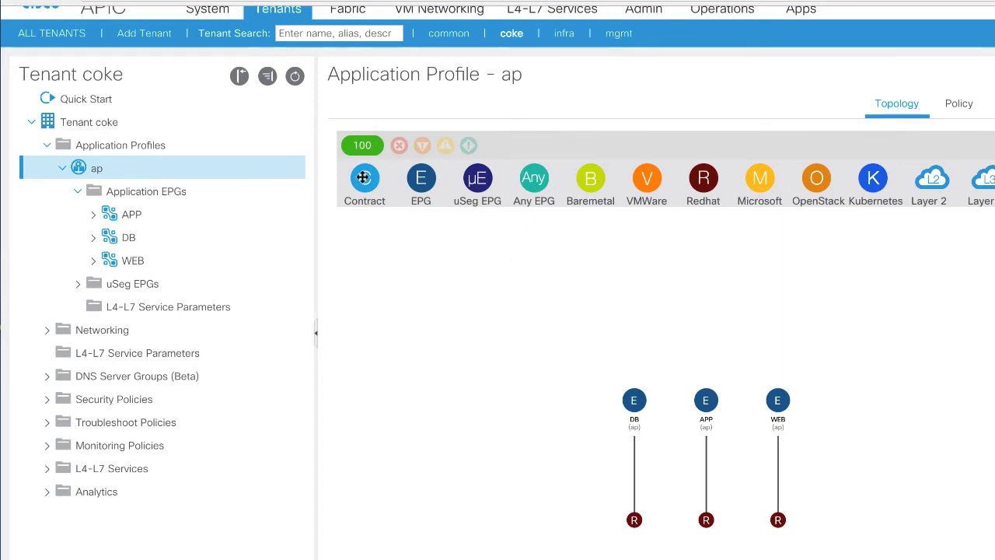
pyautogui.moveTo(363, 177); pyautogui.dragTo(742, 457)
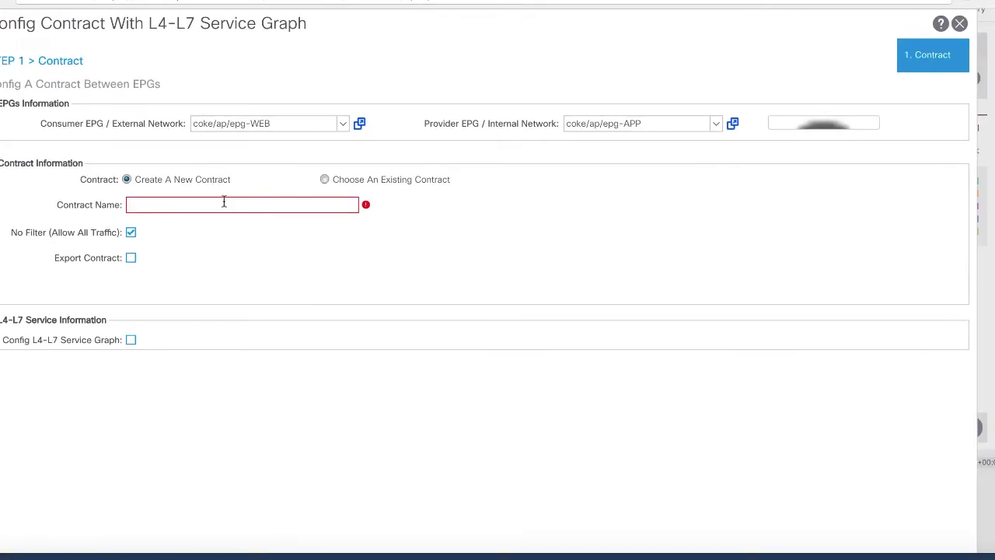
pyautogui.write('web-app-contract')
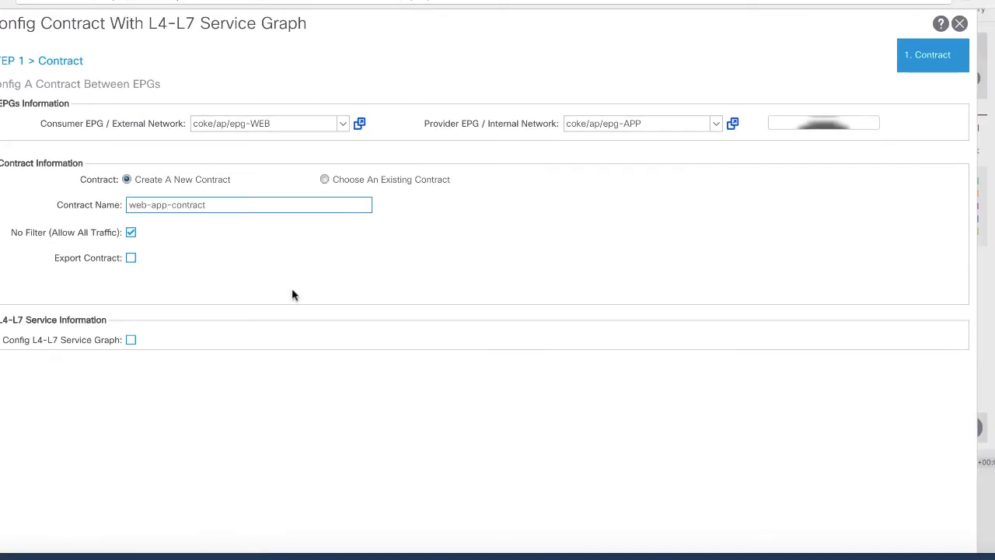
pyautogui.click(870, 511)
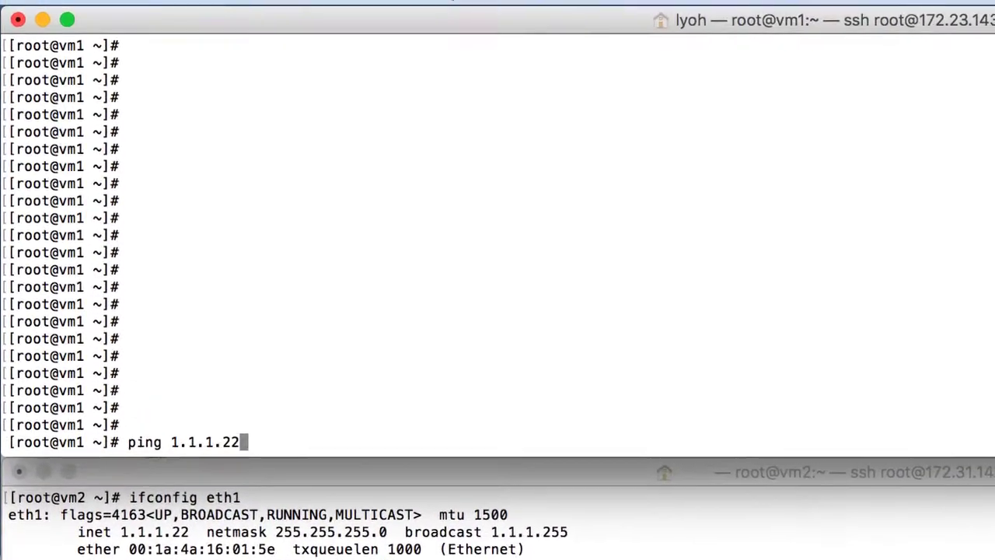
# Step: Run the ping from vm1 toward vm2 at 1.1.1.22
pyautogui.press('Return')
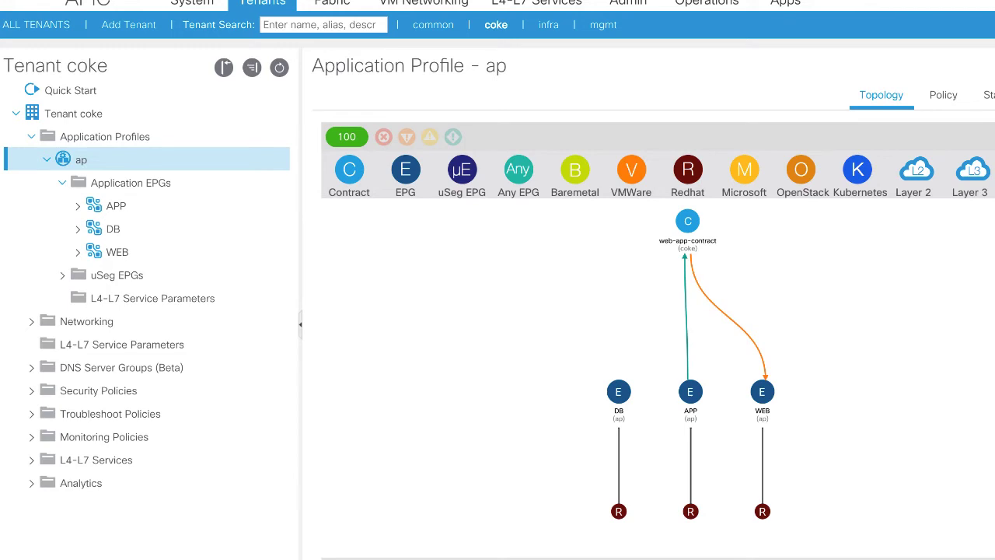
# Step: View APP's client endpoints showing vm2 (1.1.1.22 on explore5), then WEB's endpoints
pyautogui.click(114, 205)
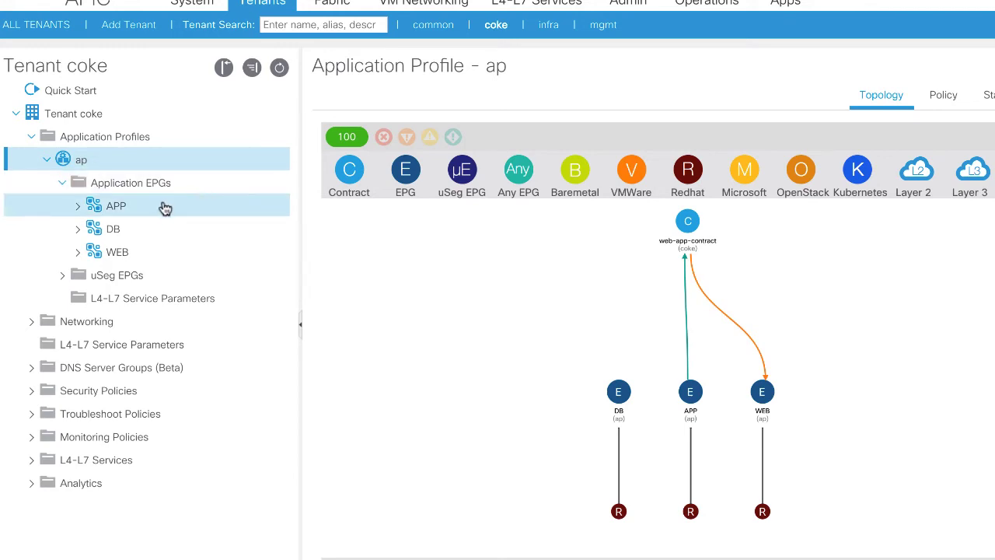
pyautogui.click(115, 205)
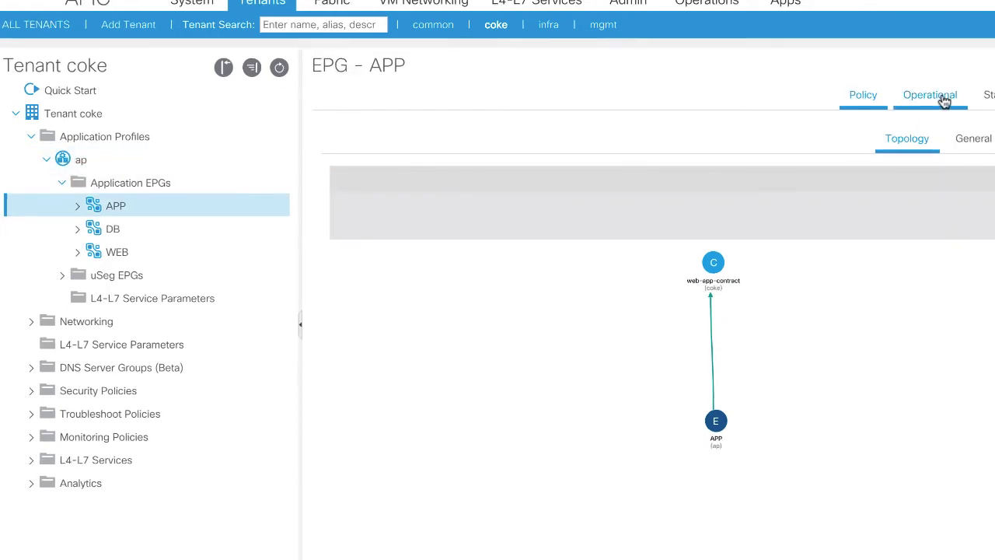
pyautogui.click(929, 95)
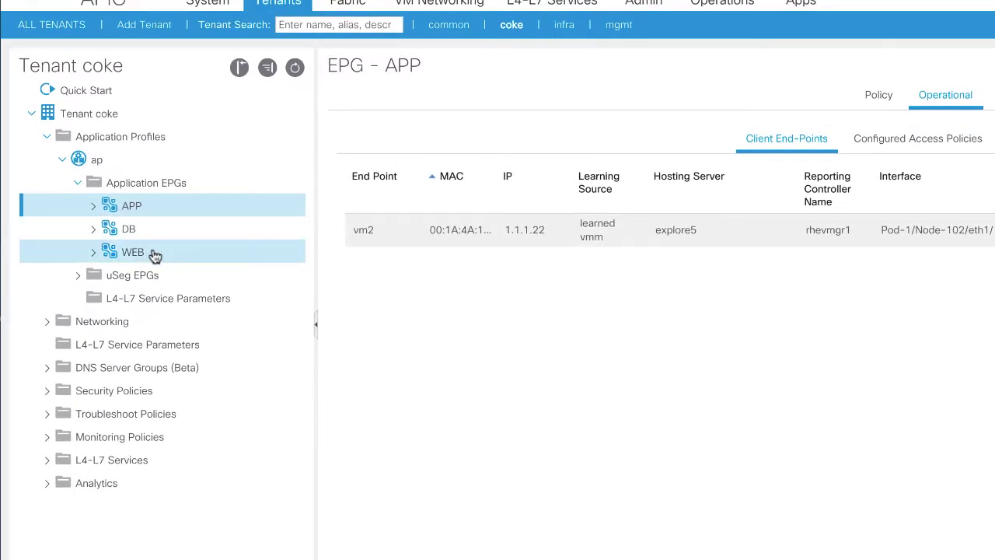
pyautogui.click(132, 251)
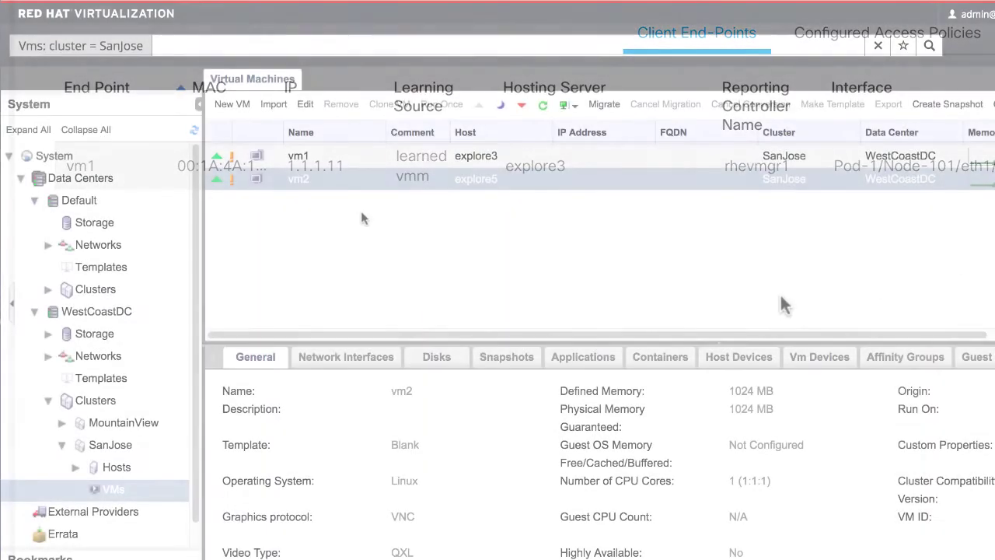
# Step: Live-migrate vm2 to an automatically selected host
pyautogui.rightClick(299, 179)
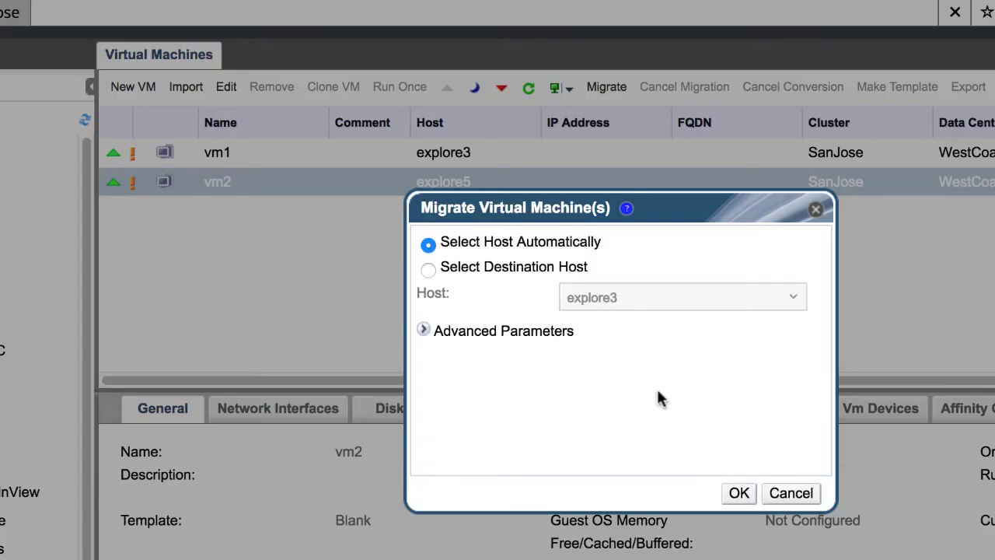
pyautogui.click(738, 493)
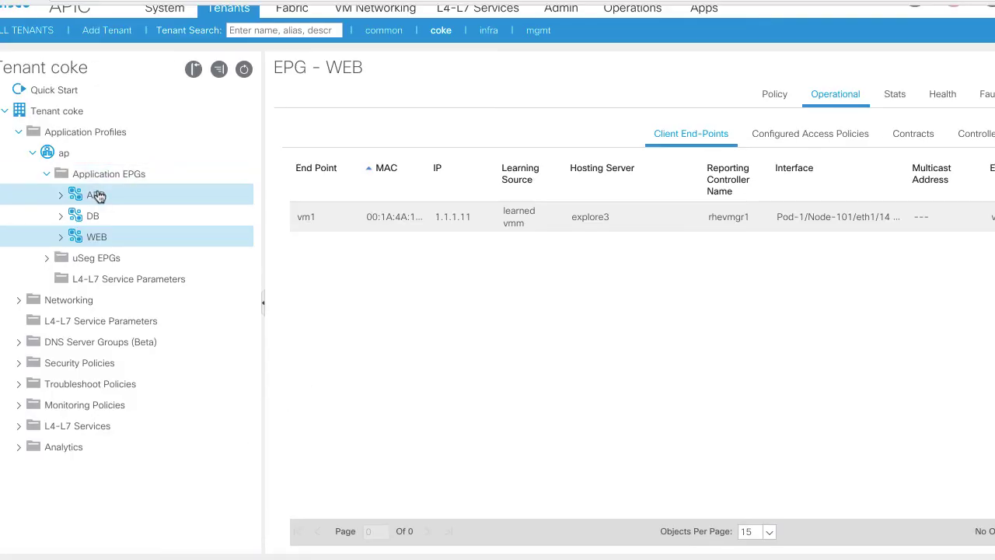
# Step: Confirm APP lists vm2 on explore3, then view WEB's client endpoints
pyautogui.click(95, 195)
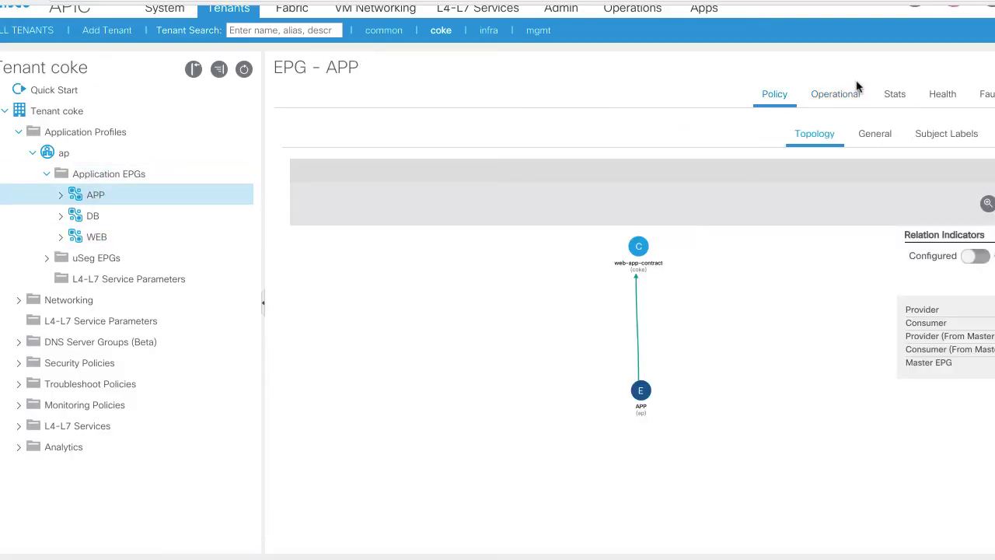
pyautogui.click(835, 94)
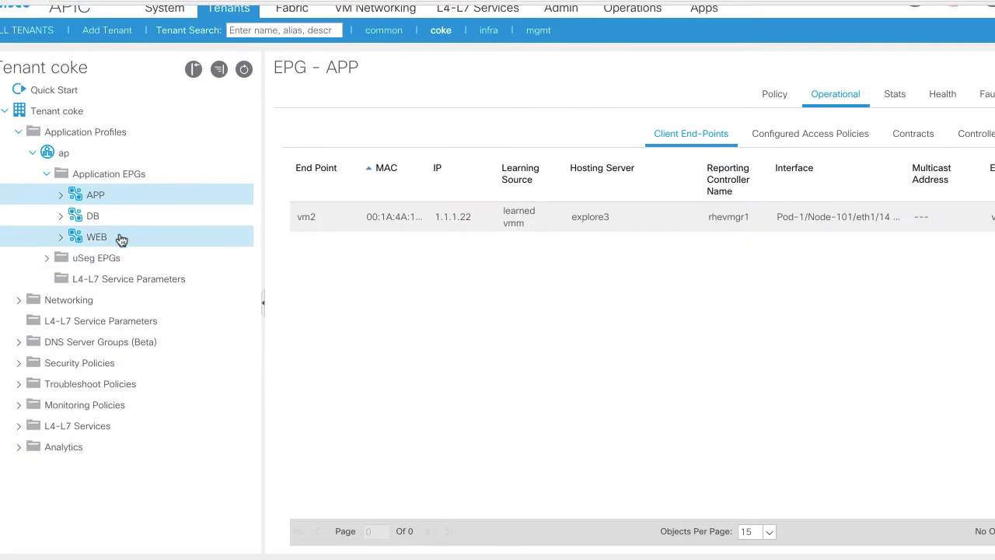
pyautogui.click(97, 237)
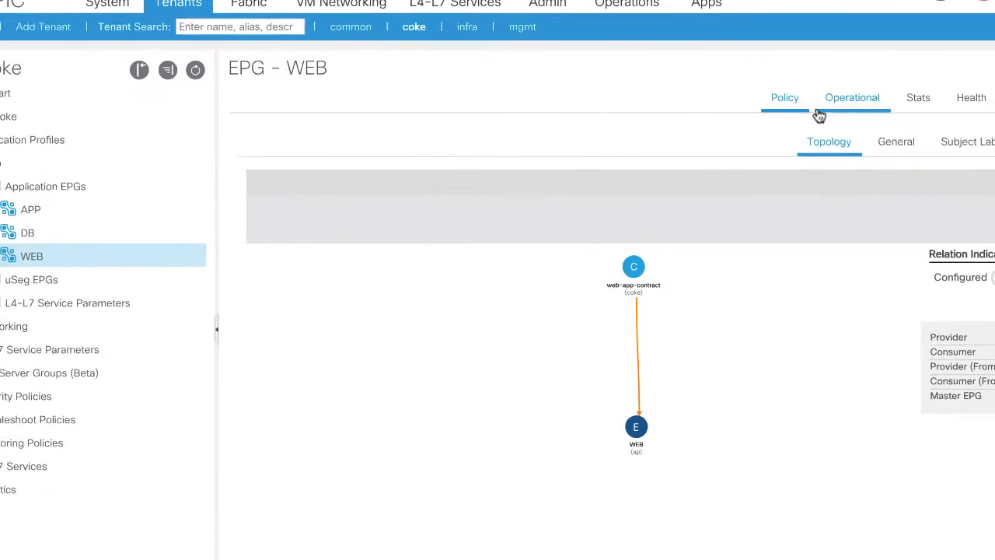
pyautogui.click(851, 98)
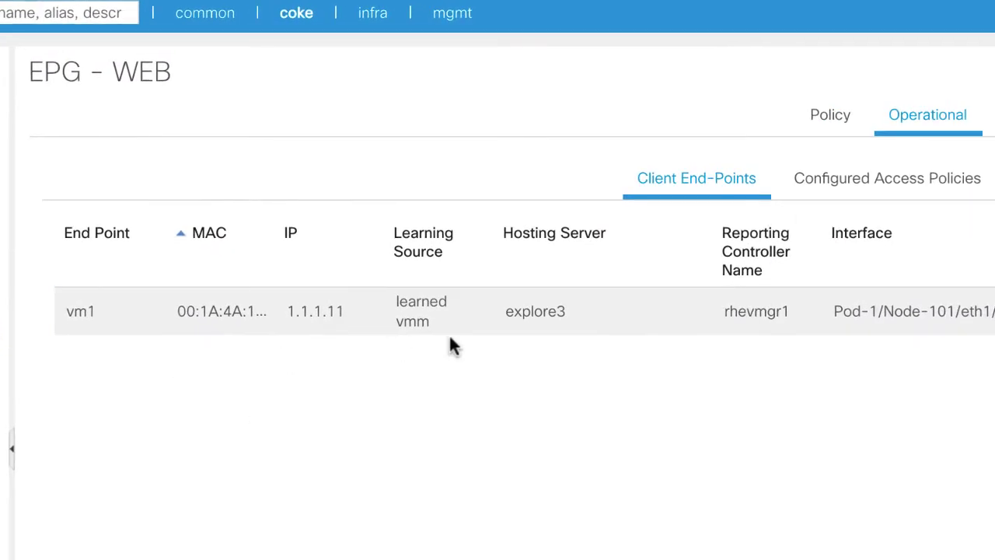
pyautogui.moveTo(566, 435)
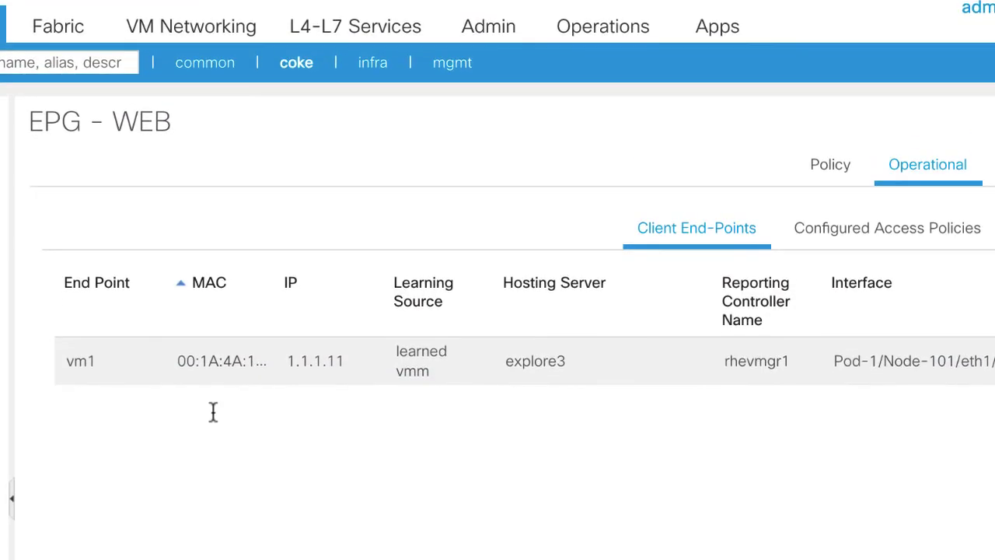
# Step: Expand the Redhat rhevdom inventory to explore3's virtual machines, selecting vm2, and expand explore5
pyautogui.click(190, 26)
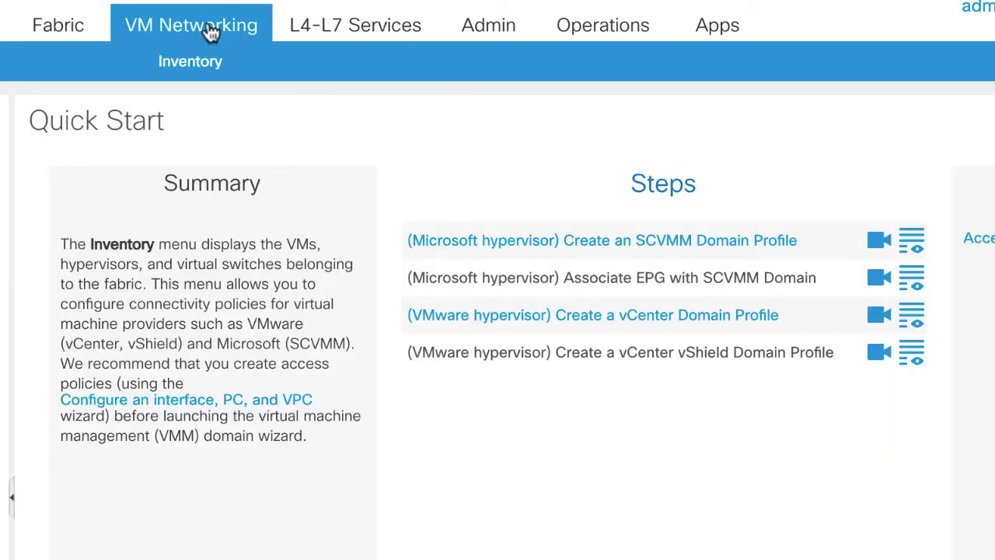
pyautogui.click(190, 61)
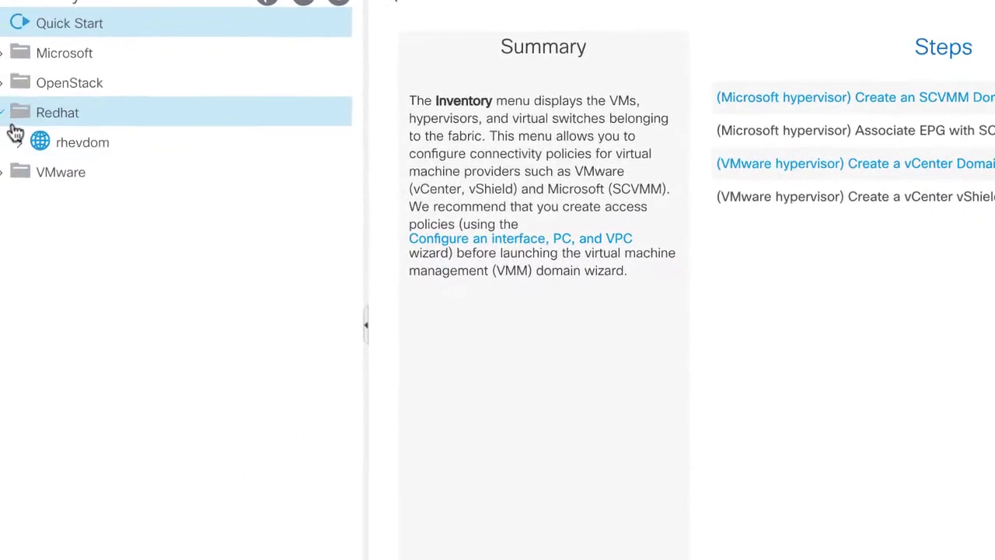
pyautogui.click(40, 141)
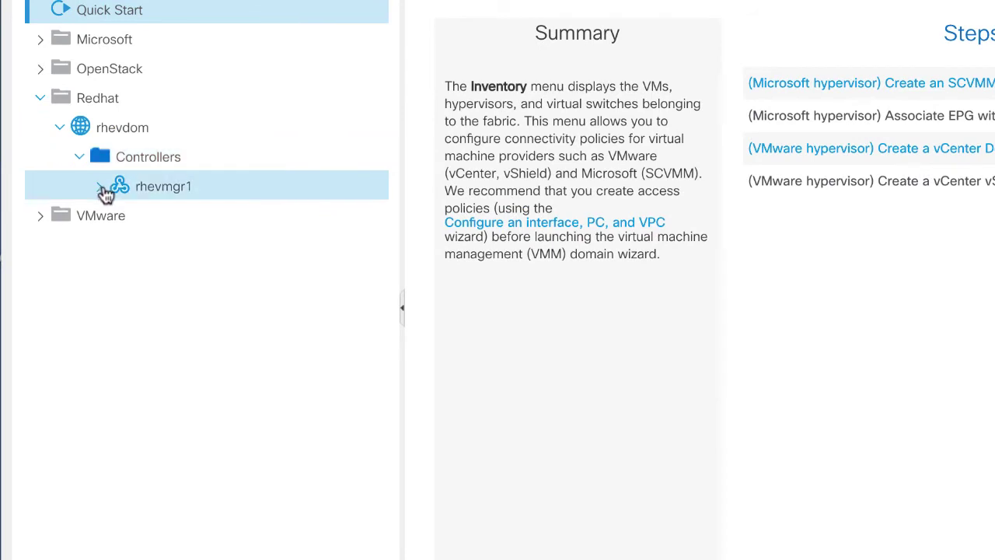
pyautogui.click(99, 186)
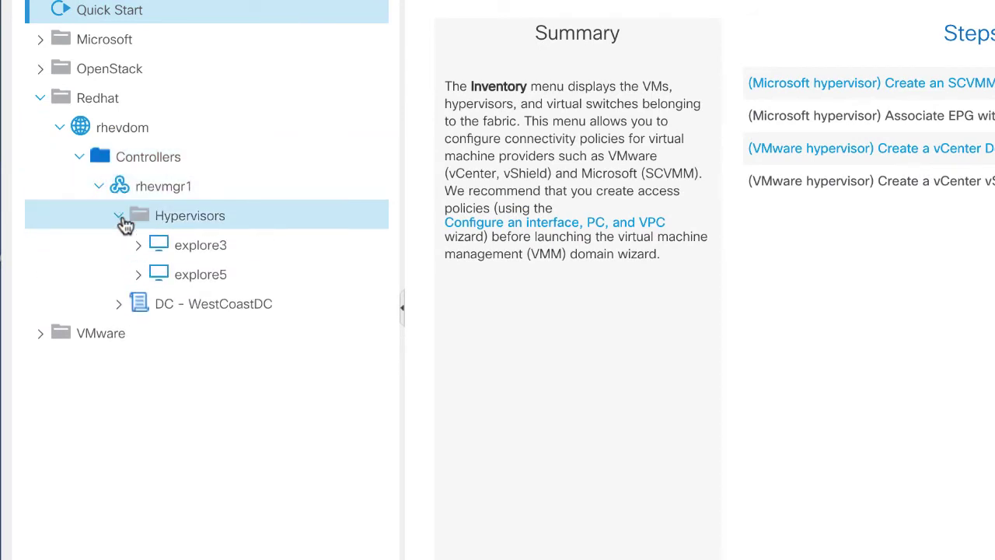
pyautogui.click(138, 245)
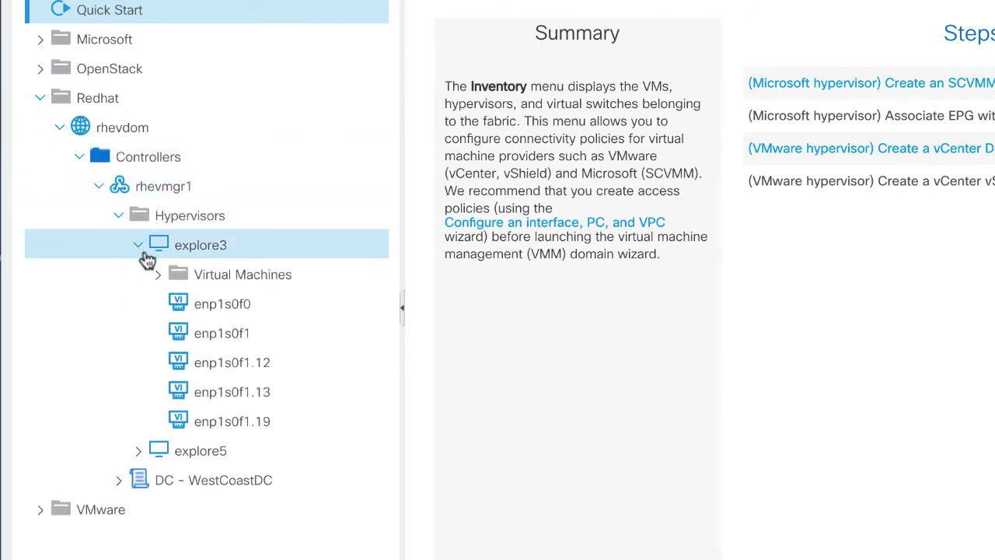
pyautogui.click(158, 273)
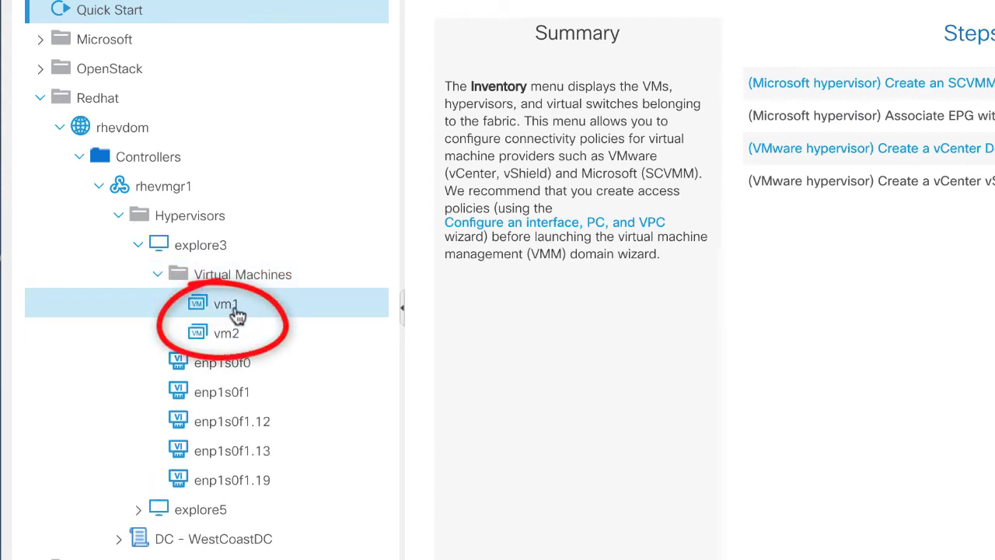
pyautogui.click(226, 332)
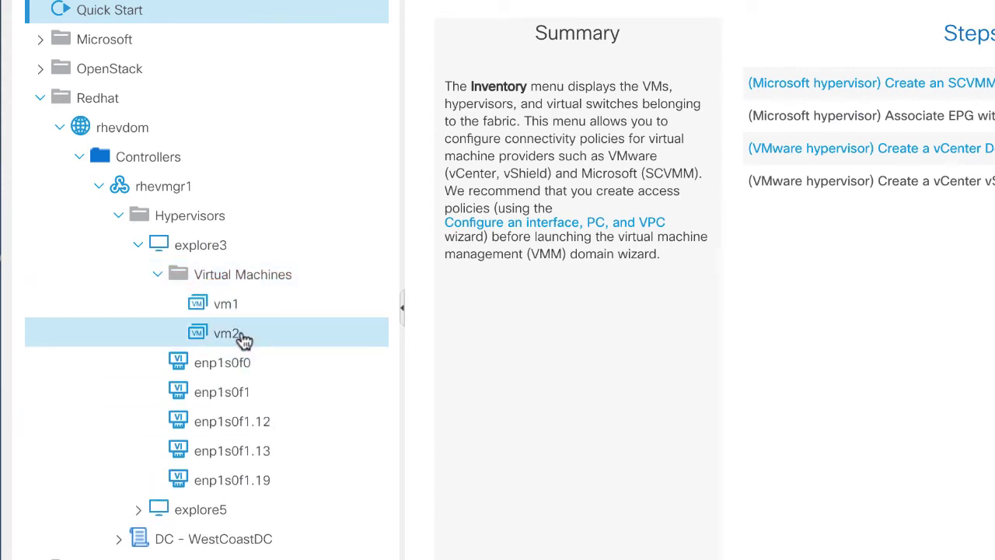
pyautogui.click(200, 508)
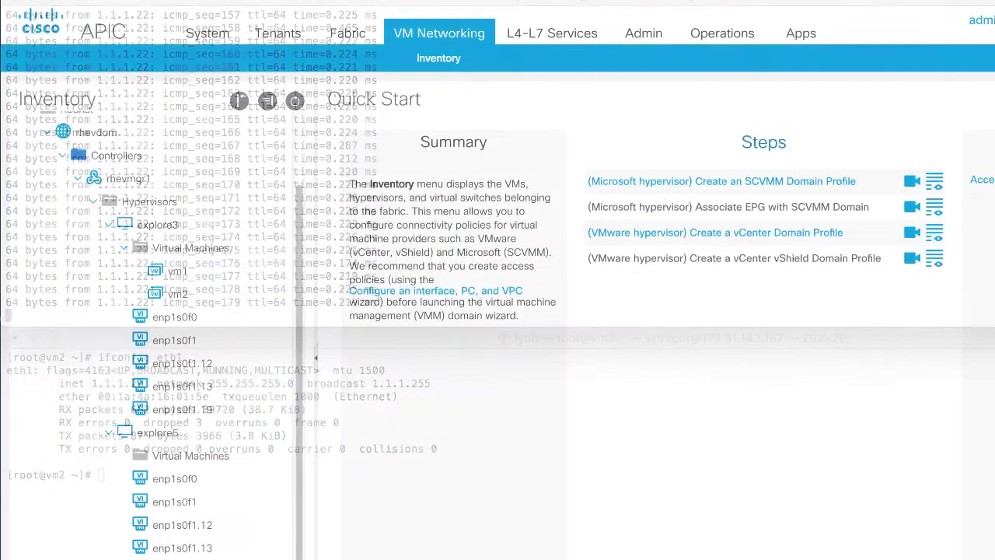
# Step: Delete the web-app contract in profile ap and begin a new WEB-to-APP contract 'web-app-'
pyautogui.click(278, 33)
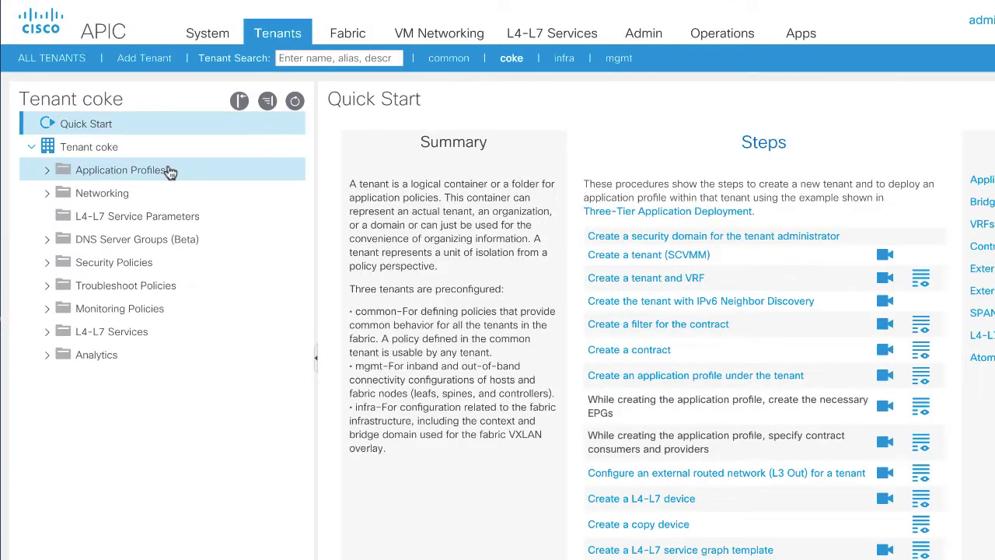
pyautogui.click(48, 169)
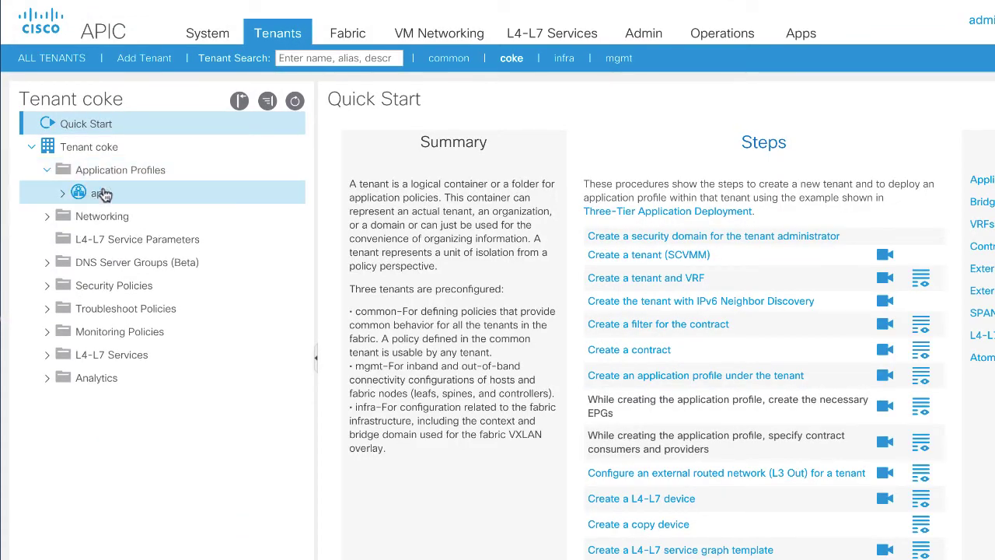
pyautogui.click(95, 193)
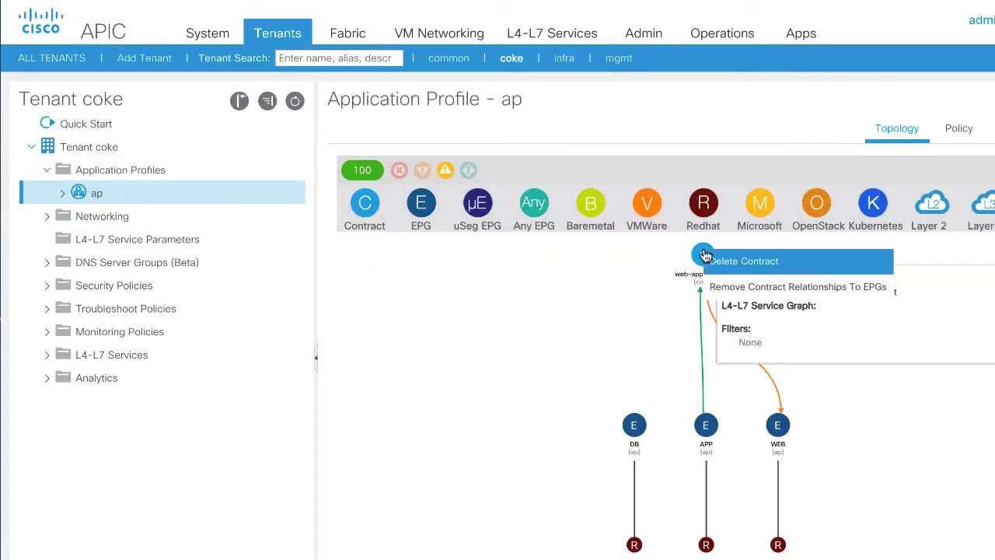
pyautogui.click(743, 261)
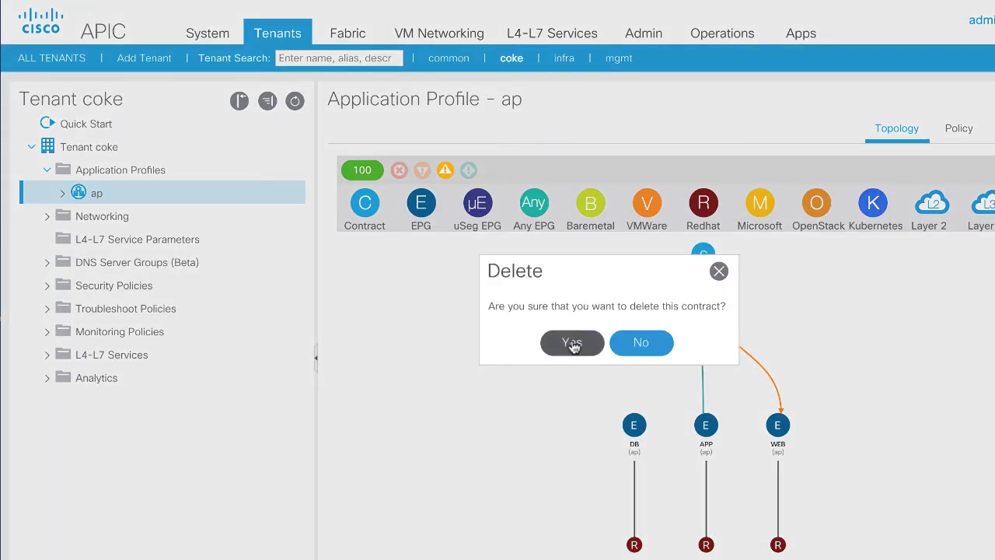
pyautogui.click(572, 343)
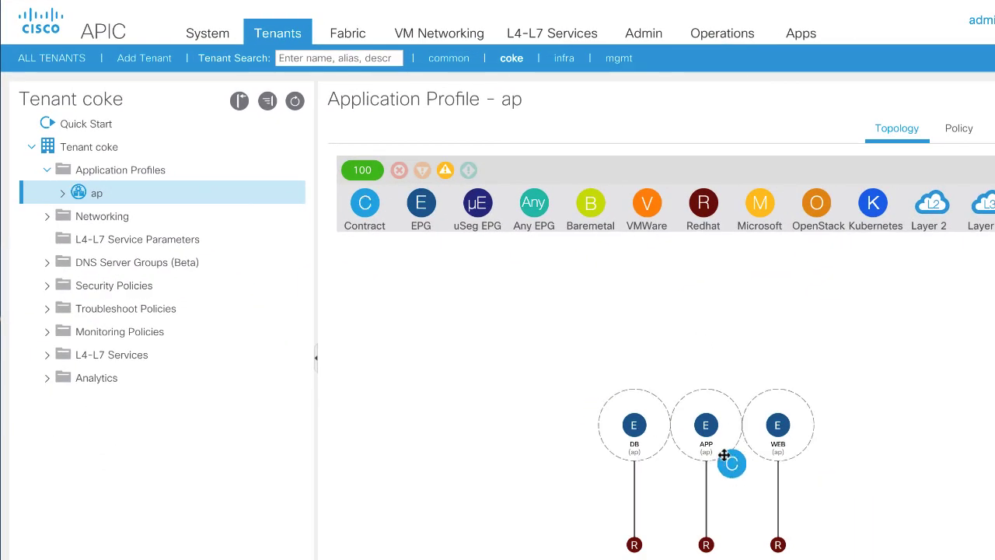
pyautogui.click(732, 463)
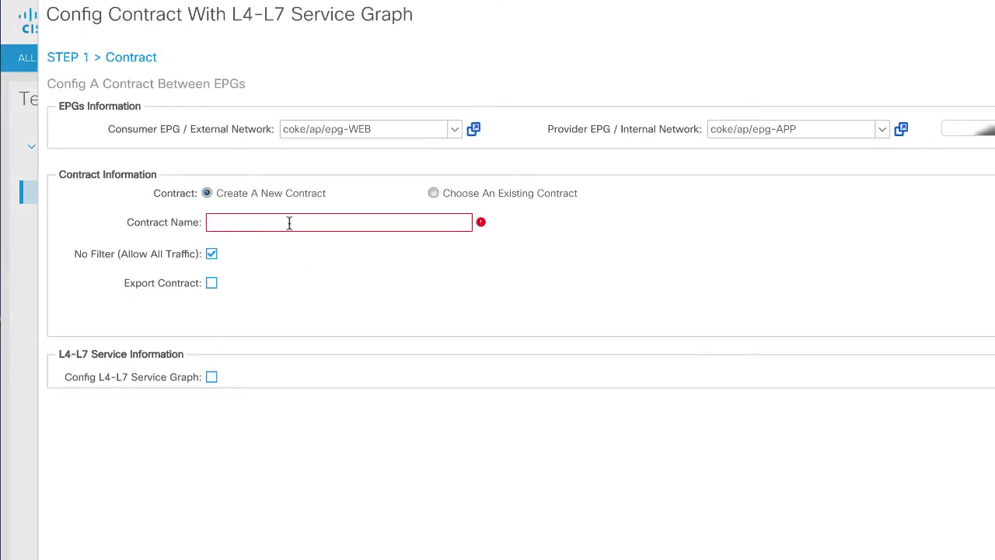
pyautogui.write('web-app-')
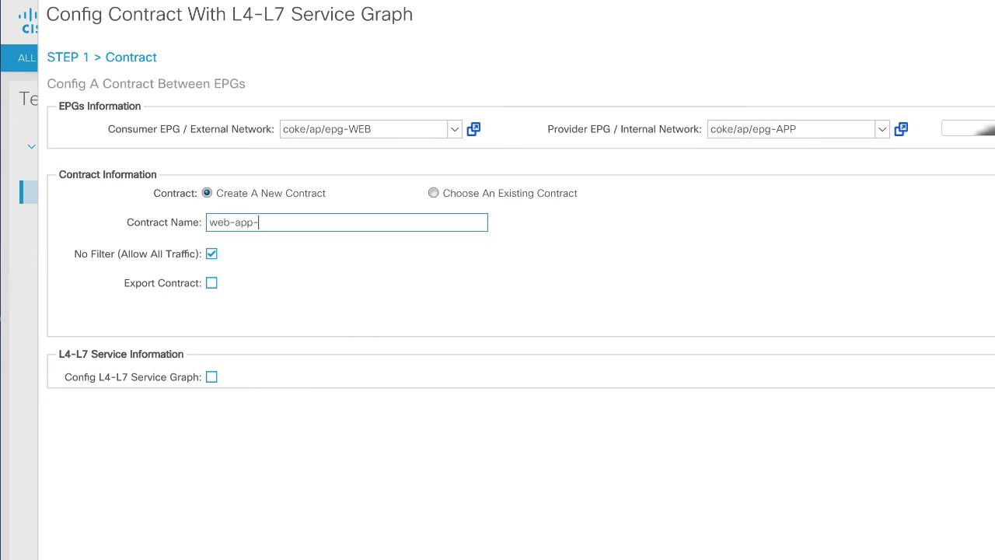